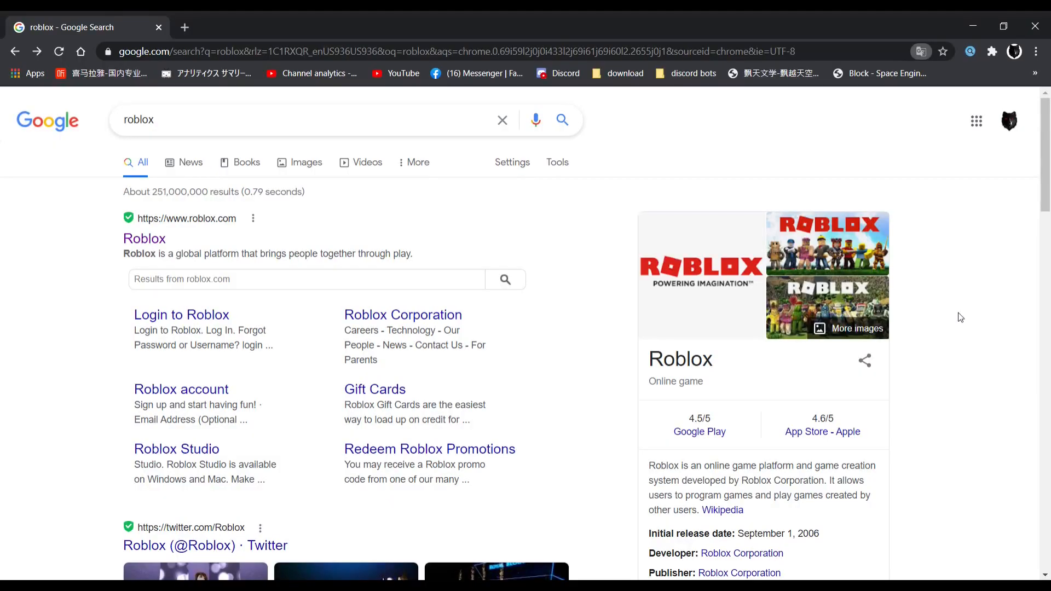
{"action": "mouse_move", "coordinate": [20, 60]}
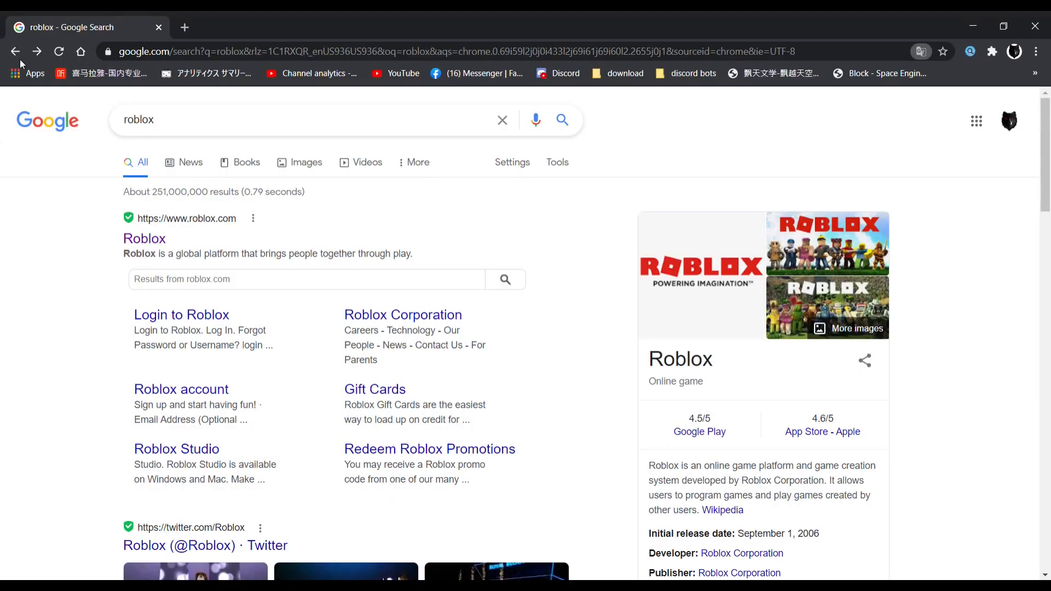
{"action": "mouse_move", "coordinate": [139, 367]}
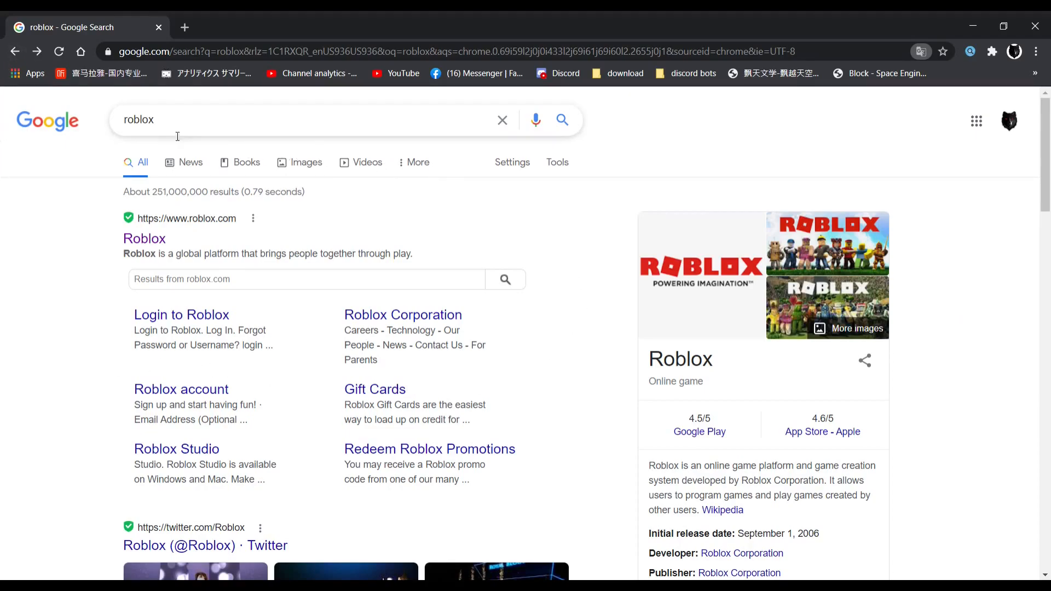
{"action": "mouse_move", "coordinate": [163, 146]}
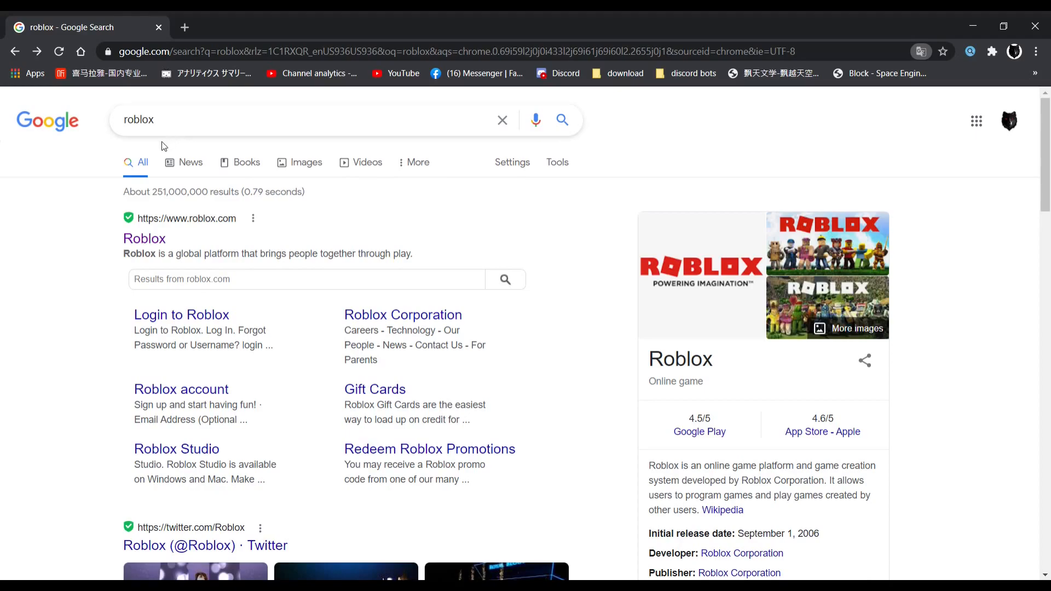
{"action": "mouse_move", "coordinate": [144, 239]}
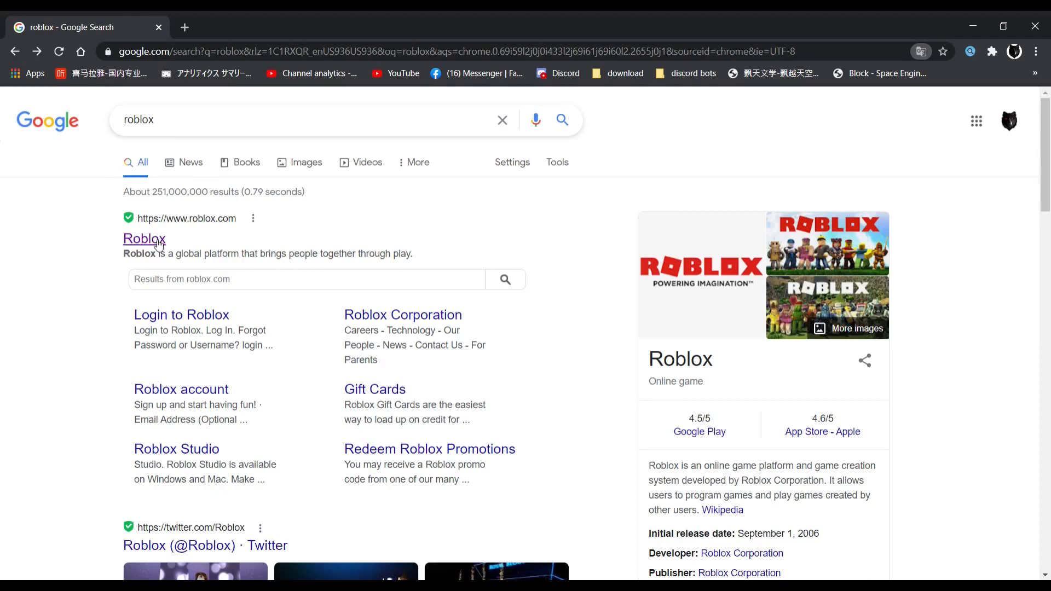
- Open the Roblox result and land on BlockSite's 'No way, Jose' blocked page
{"action": "left_click", "coordinate": [144, 239]}
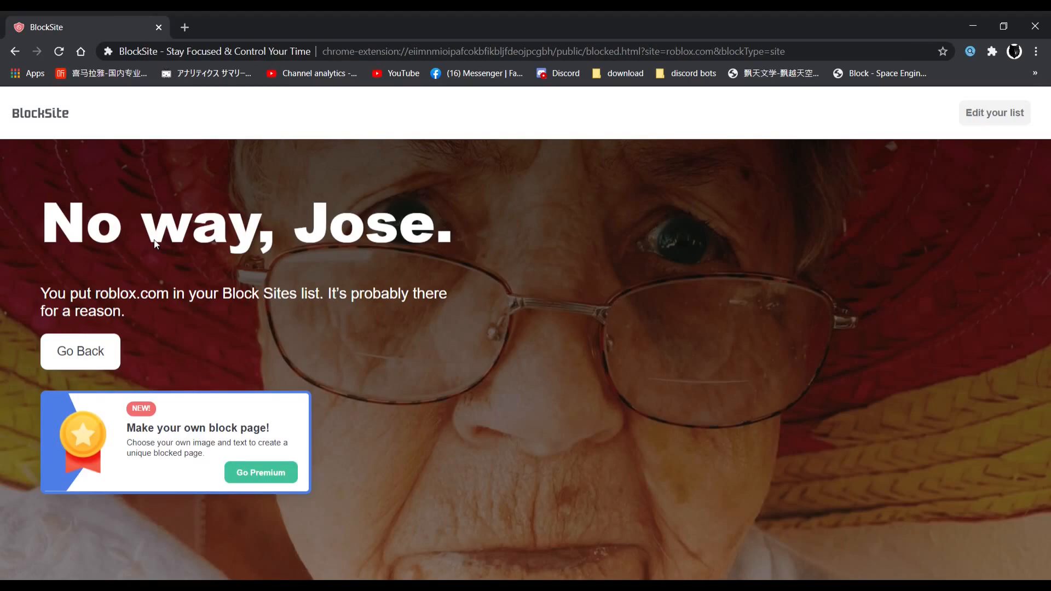
{"action": "mouse_move", "coordinate": [321, 356]}
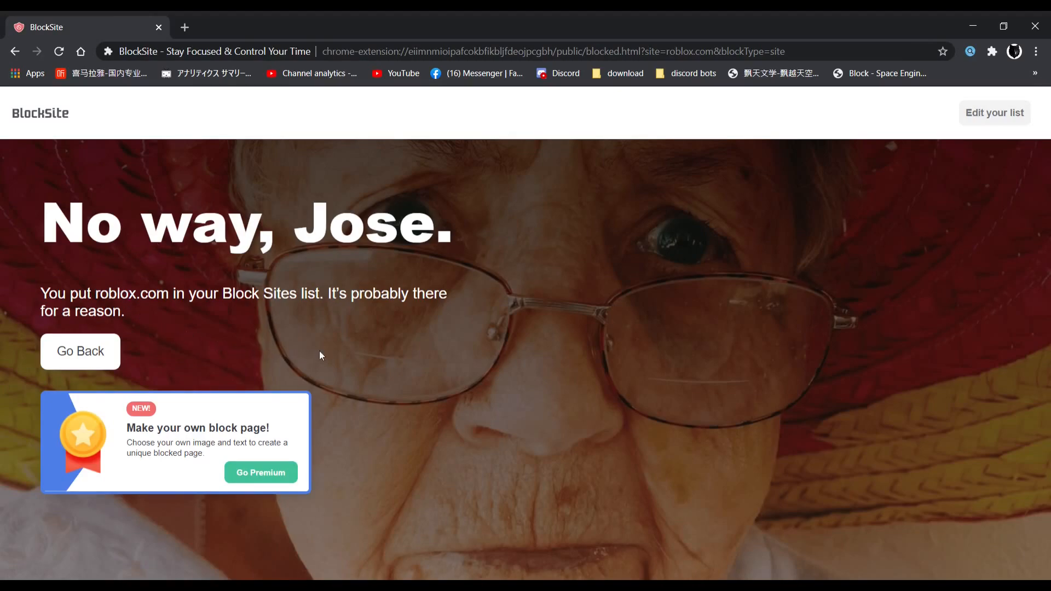
{"action": "mouse_move", "coordinate": [971, 26]}
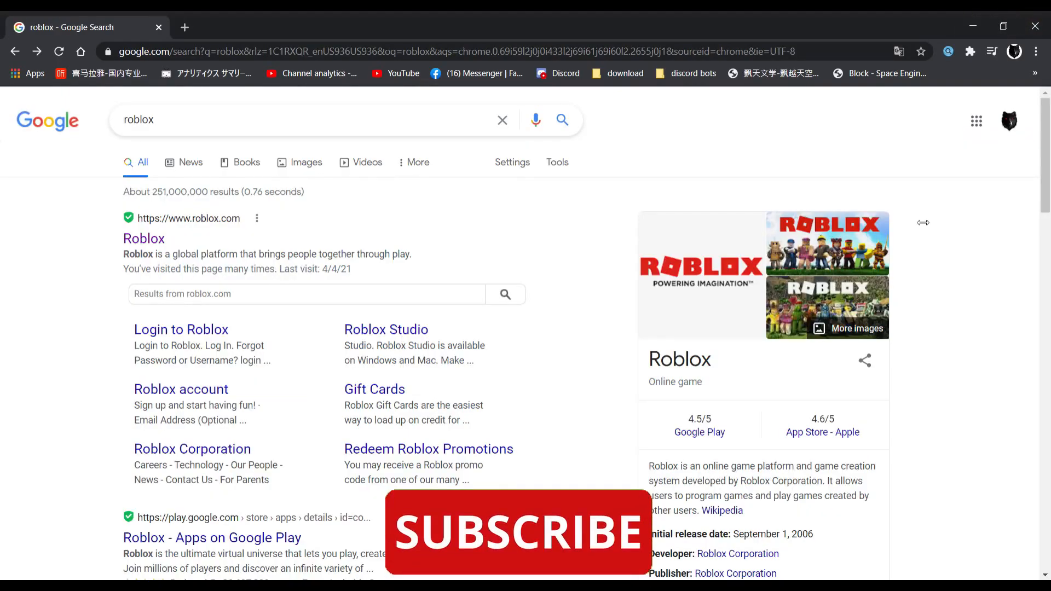
{"action": "mouse_move", "coordinate": [924, 226]}
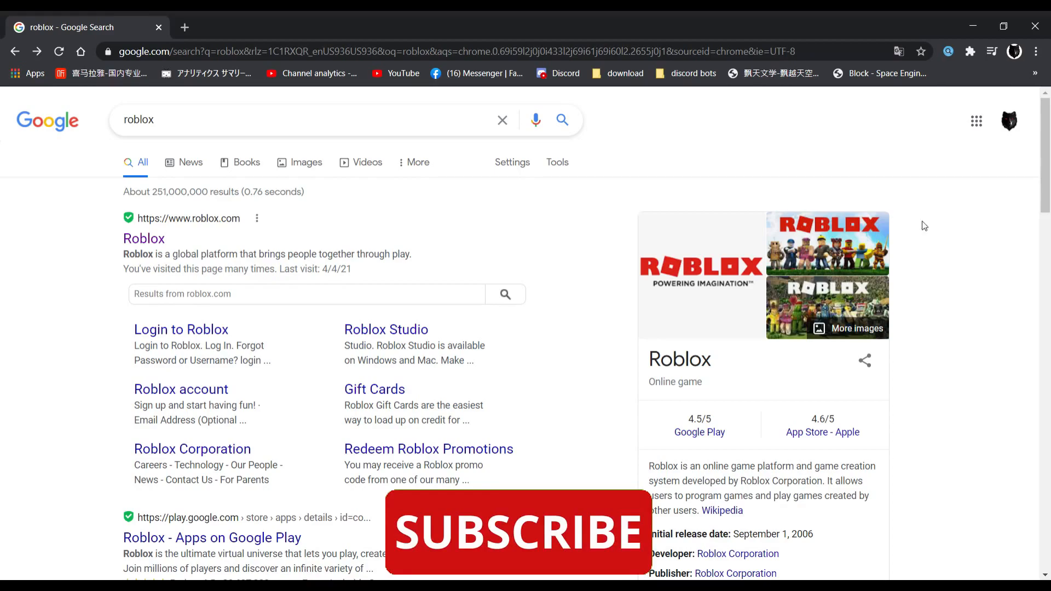
{"action": "mouse_move", "coordinate": [954, 229]}
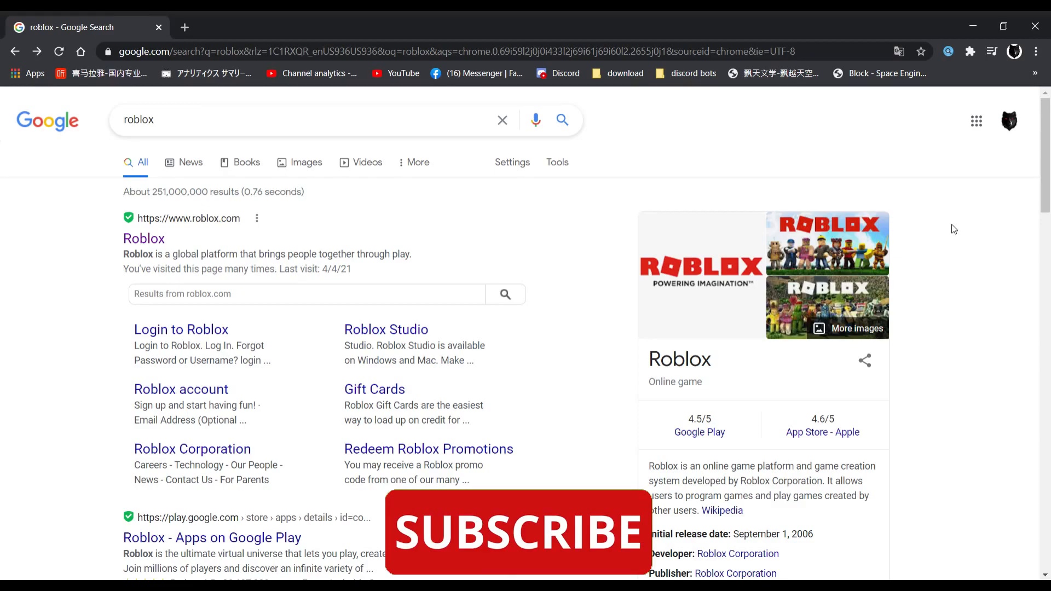
- Replace the Roblox query with a Google search for 'onwork online'
{"action": "triple_click", "coordinate": [138, 119]}
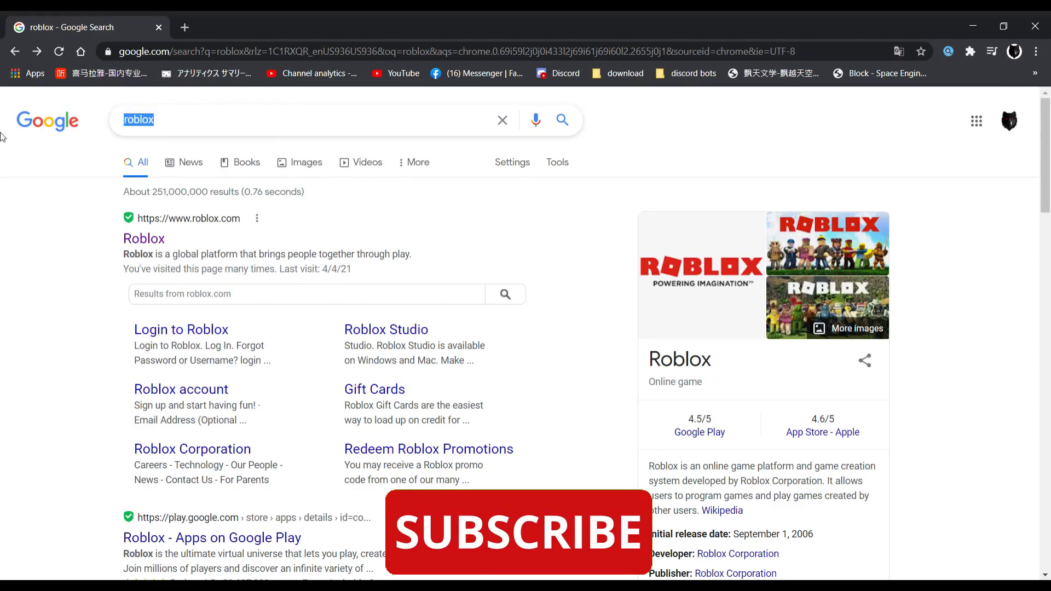
{"action": "type", "text": "onwork on"}
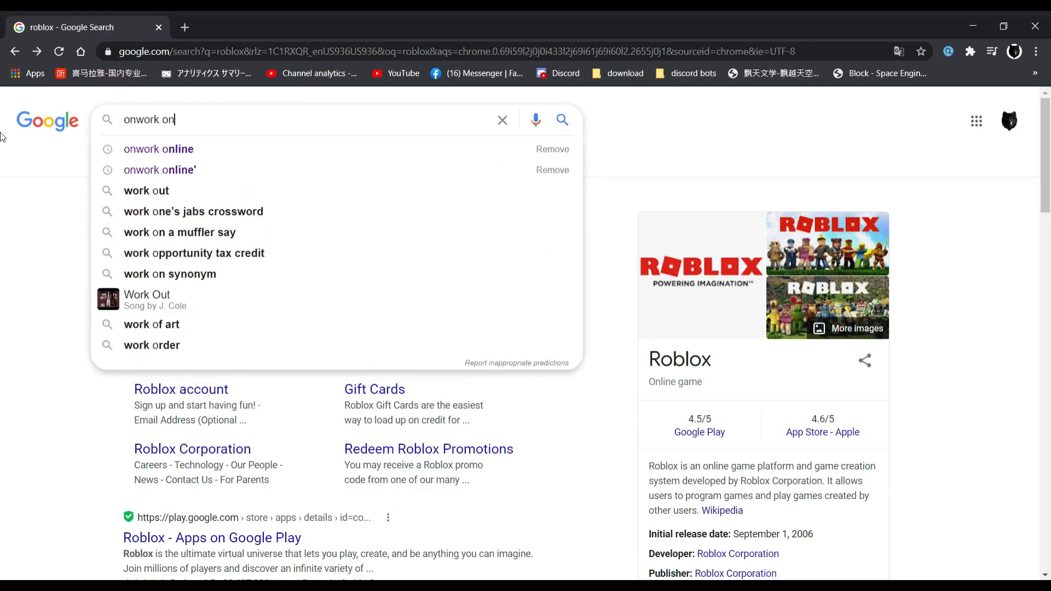
{"action": "left_click", "coordinate": [158, 149]}
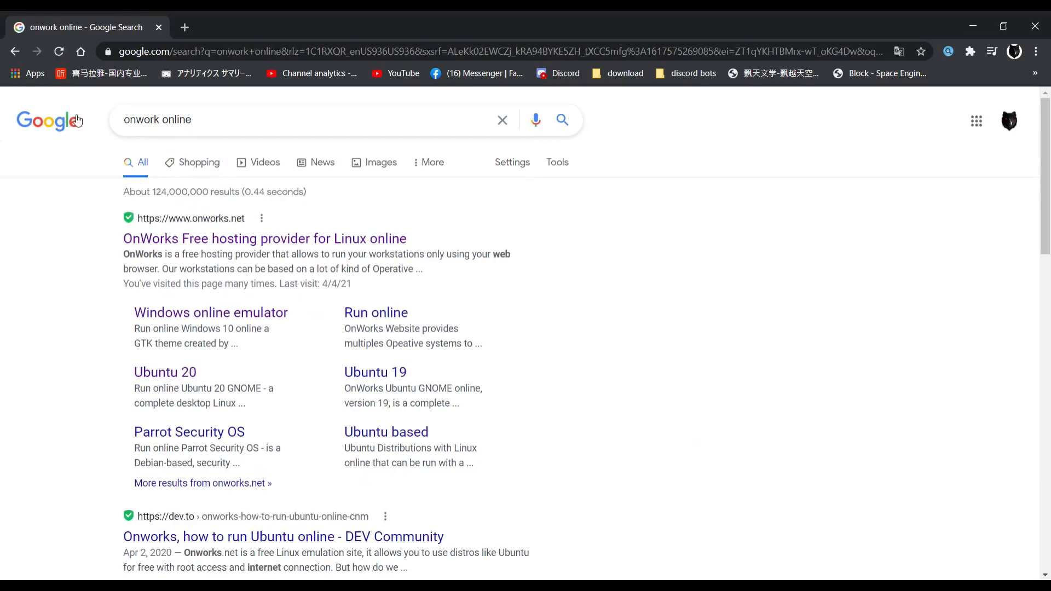
{"action": "mouse_move", "coordinate": [121, 239]}
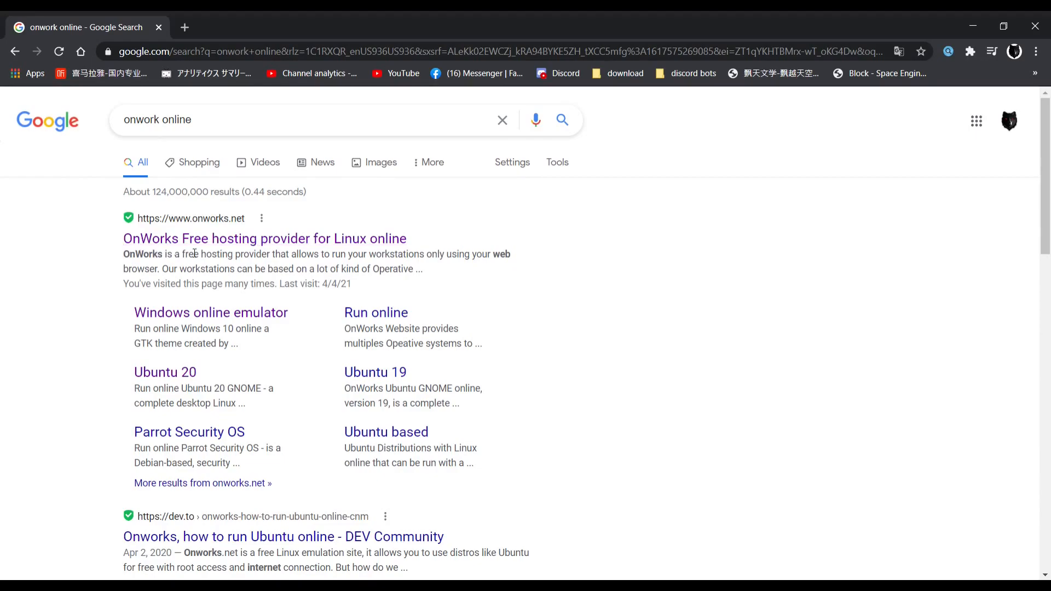
{"action": "mouse_move", "coordinate": [265, 252]}
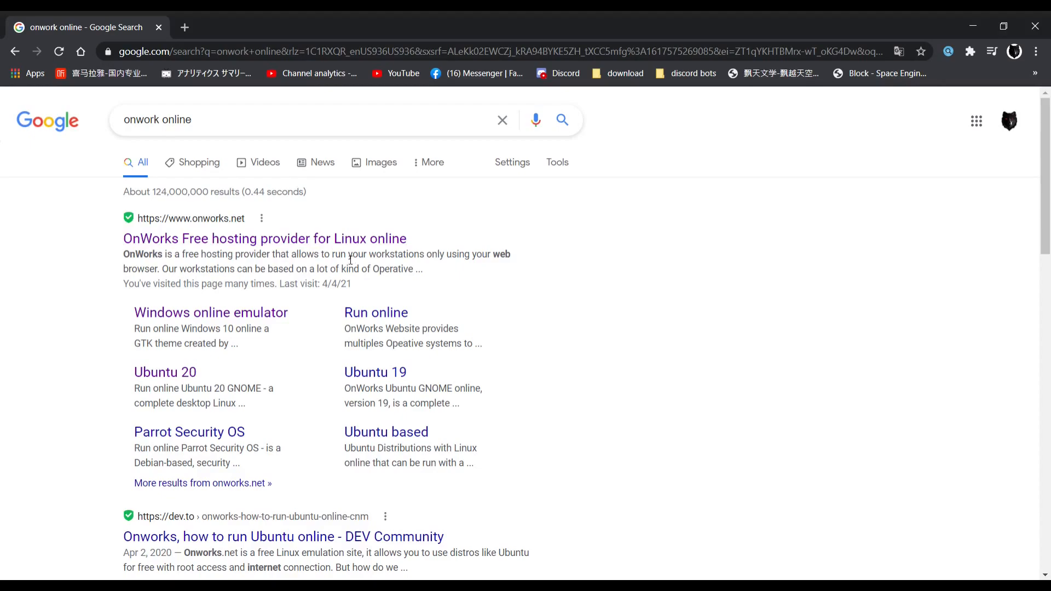
{"action": "mouse_move", "coordinate": [447, 224]}
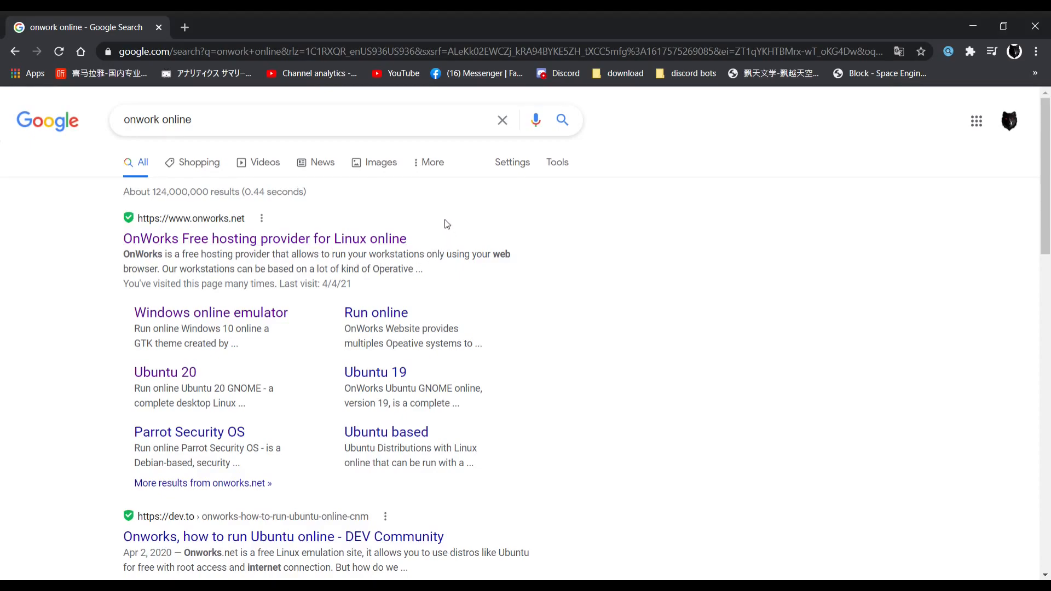
{"action": "mouse_move", "coordinate": [336, 227]}
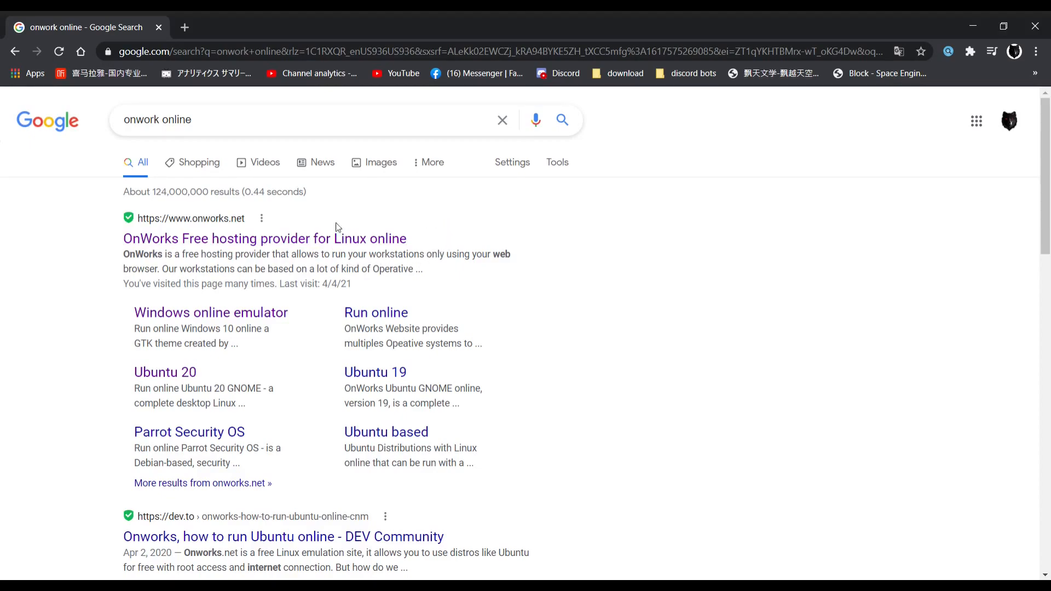
- Open the OnWorks site, view its pricing plans, and continue with the FREE plan
{"action": "left_click", "coordinate": [263, 239]}
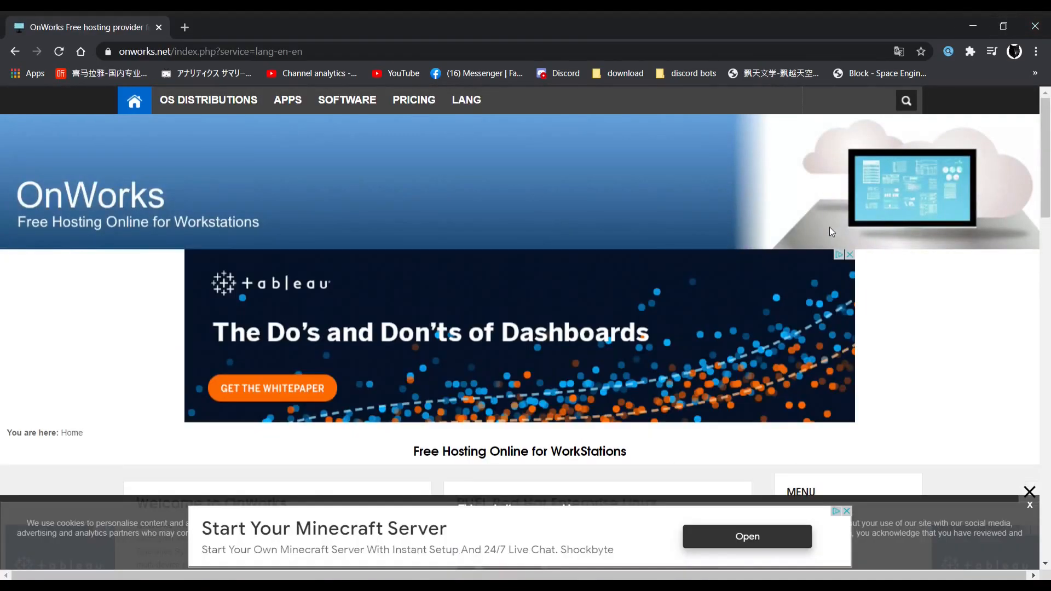
{"action": "mouse_move", "coordinate": [72, 99]}
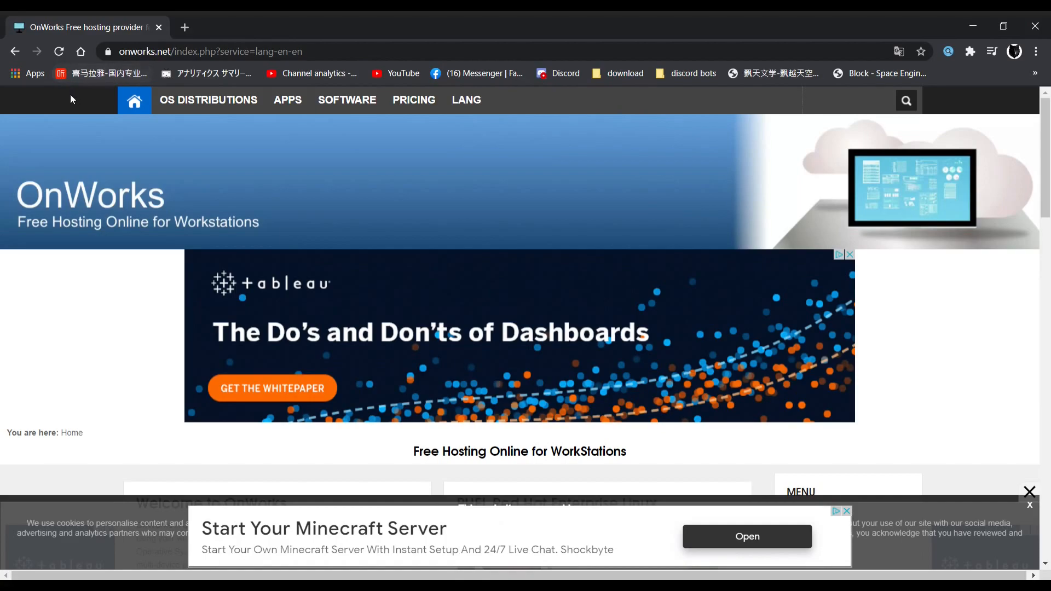
{"action": "mouse_move", "coordinate": [516, 90]}
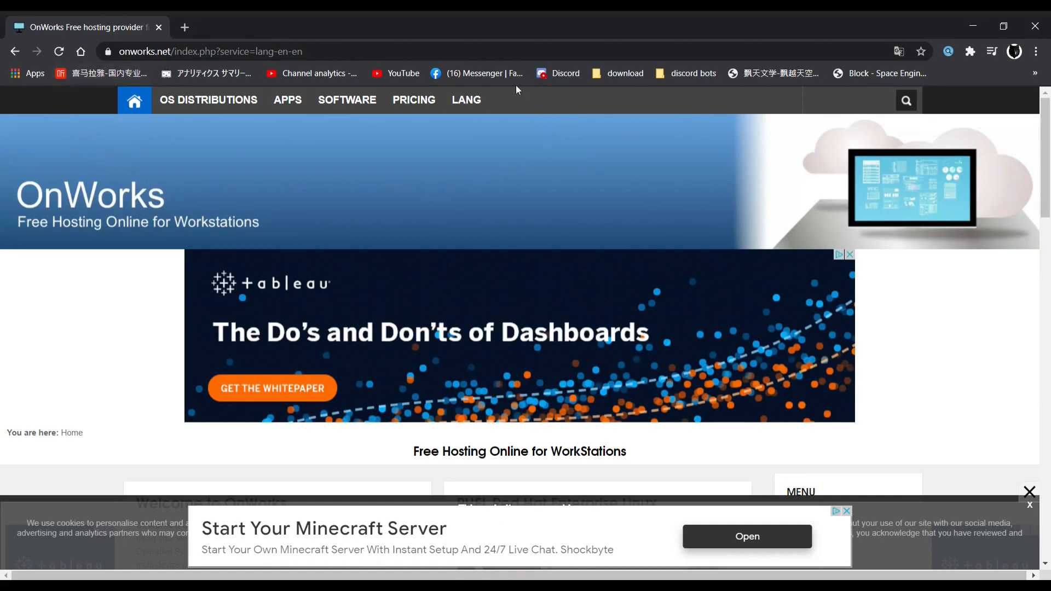
{"action": "mouse_move", "coordinate": [374, 157]}
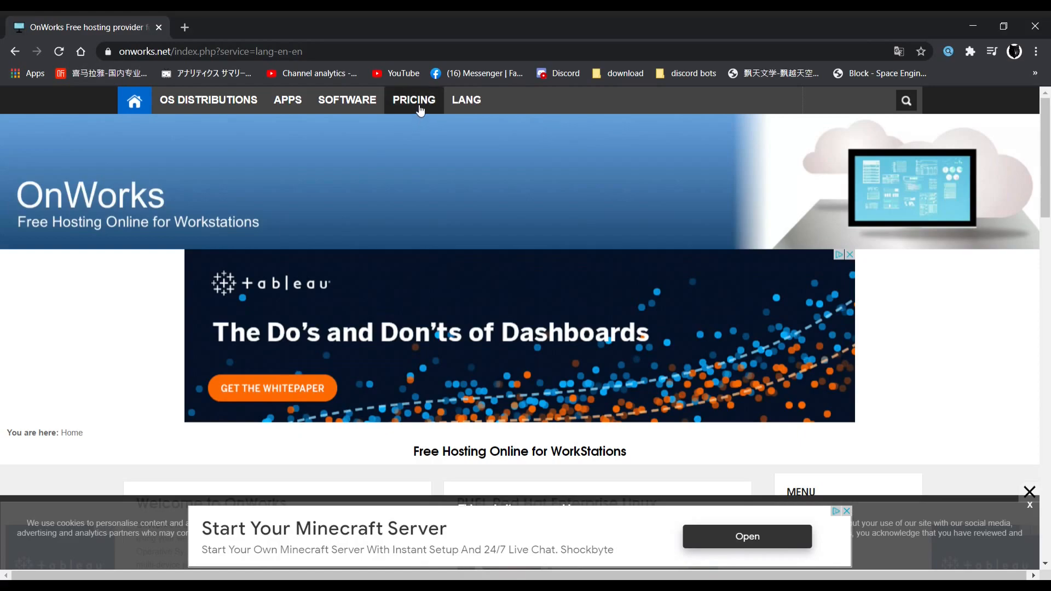
{"action": "left_click", "coordinate": [414, 99]}
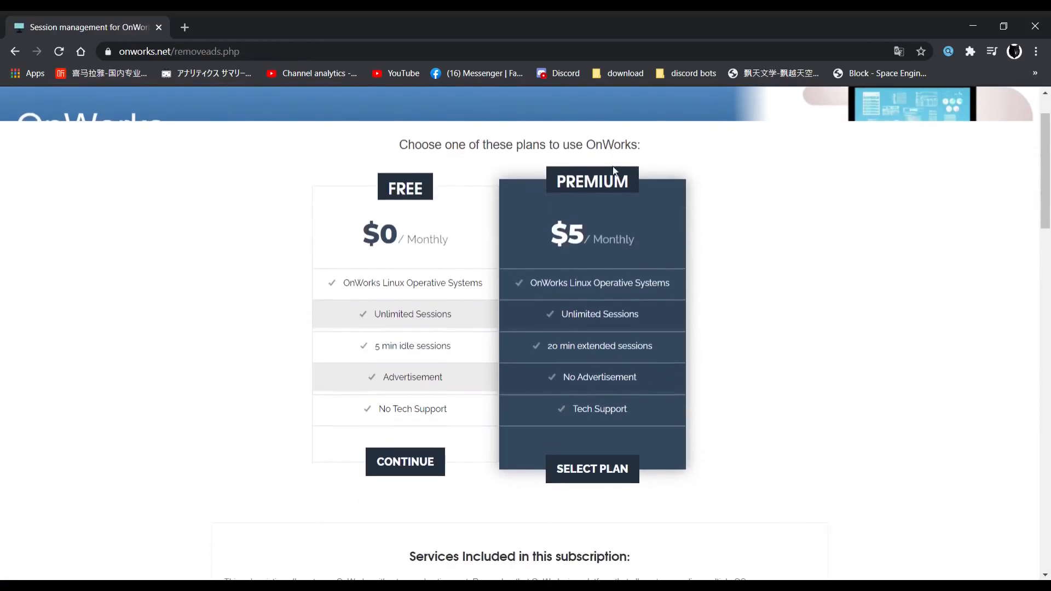
{"action": "mouse_move", "coordinate": [329, 146]}
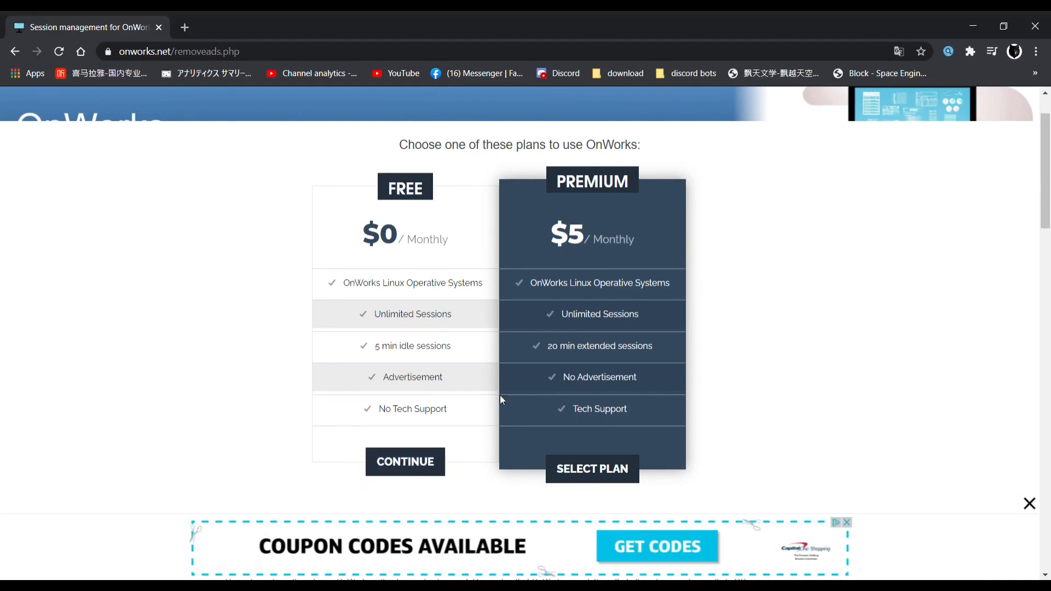
{"action": "mouse_move", "coordinate": [356, 488]}
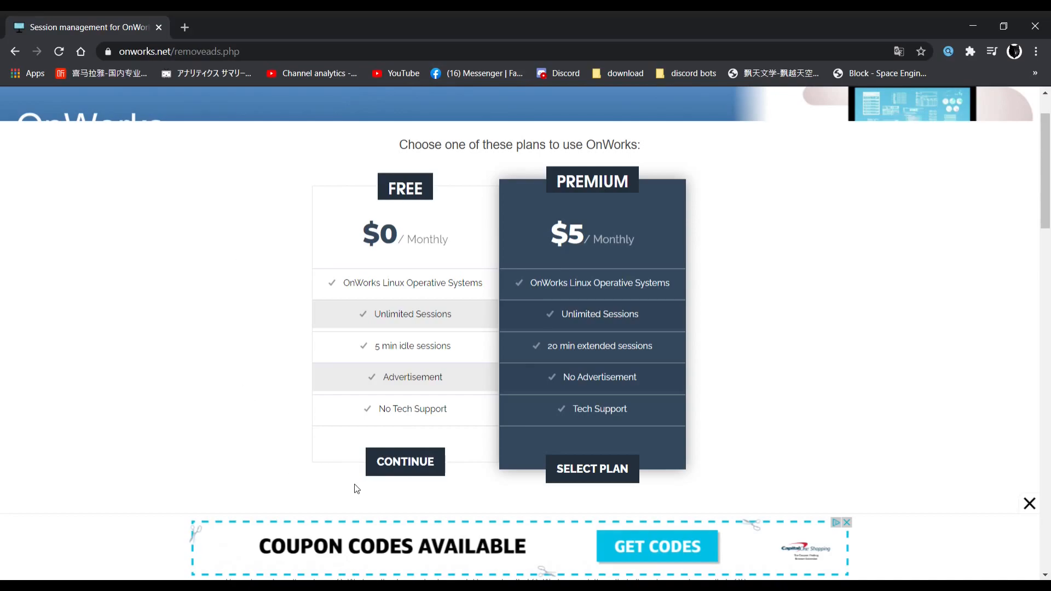
{"action": "mouse_move", "coordinate": [405, 463]}
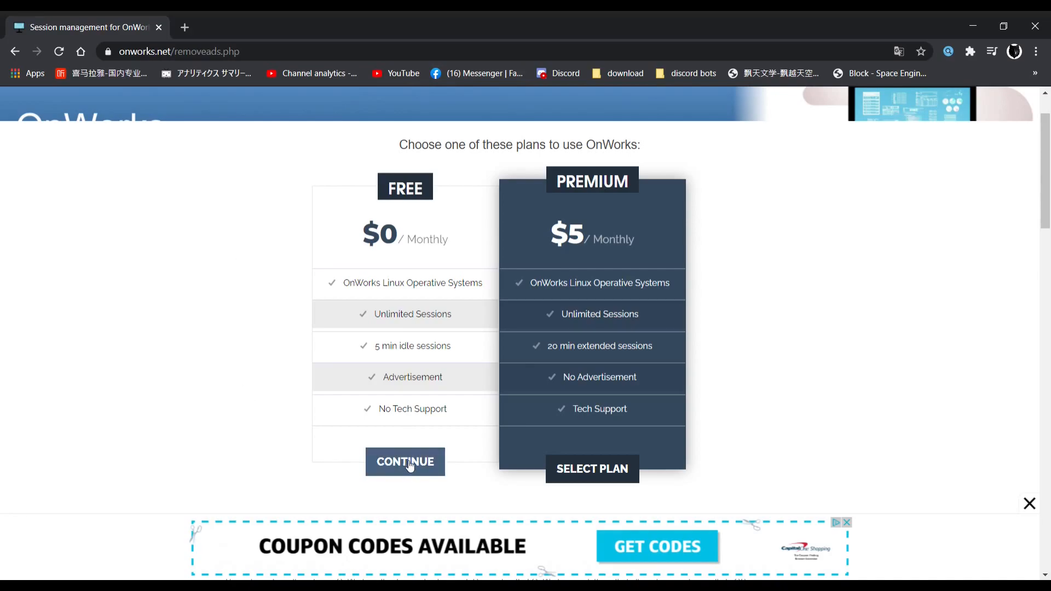
{"action": "left_click", "coordinate": [405, 463]}
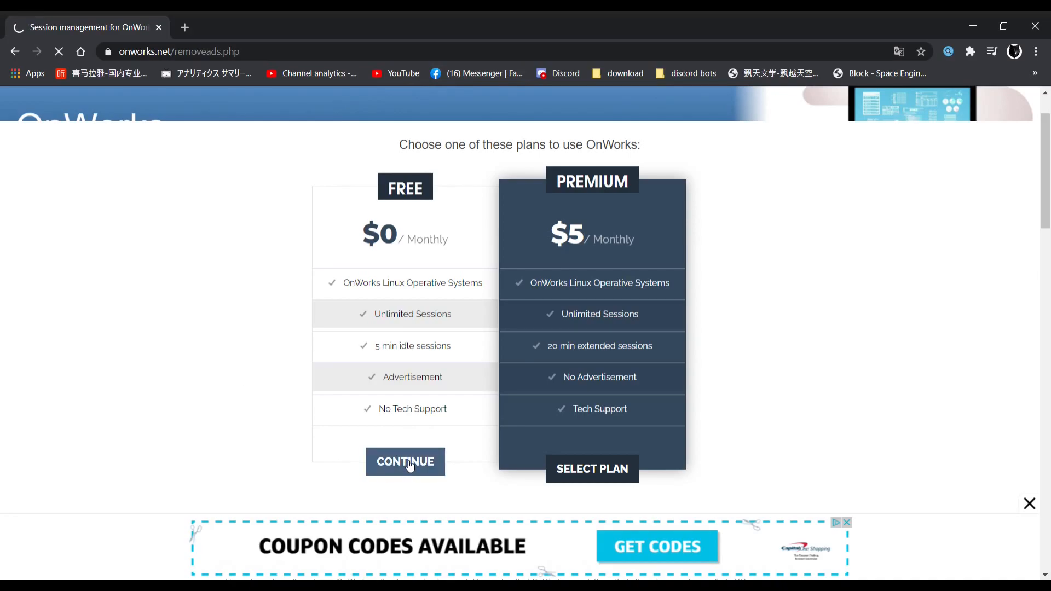
- Scroll the OnWorks systems catalog and choose RUN ONLINE on the Ubuntu 20 card
{"action": "left_click", "coordinate": [405, 462]}
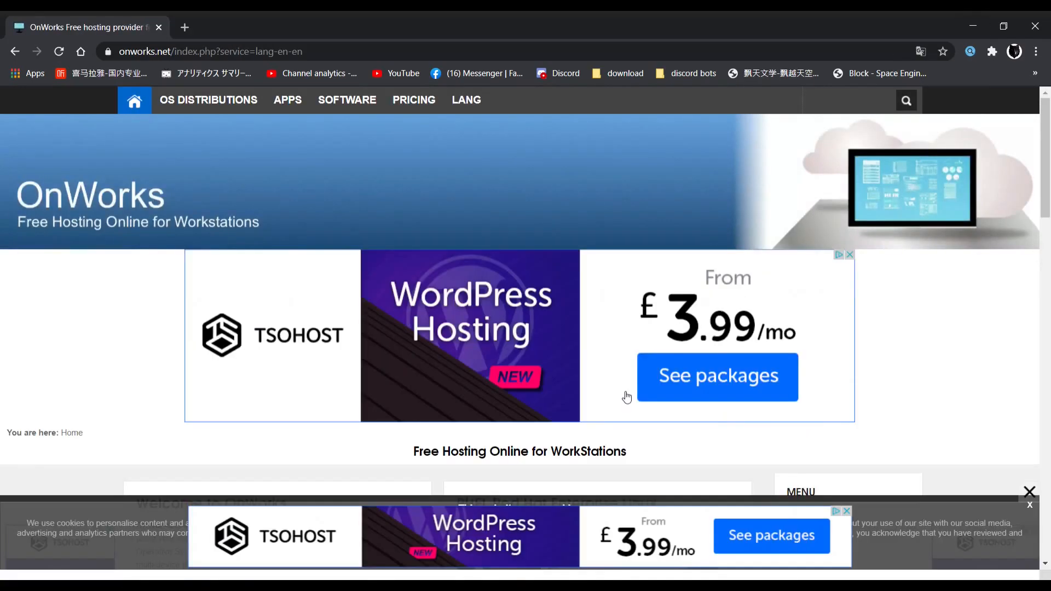
{"action": "scroll", "scroll_direction": "down", "scroll_amount": 3}
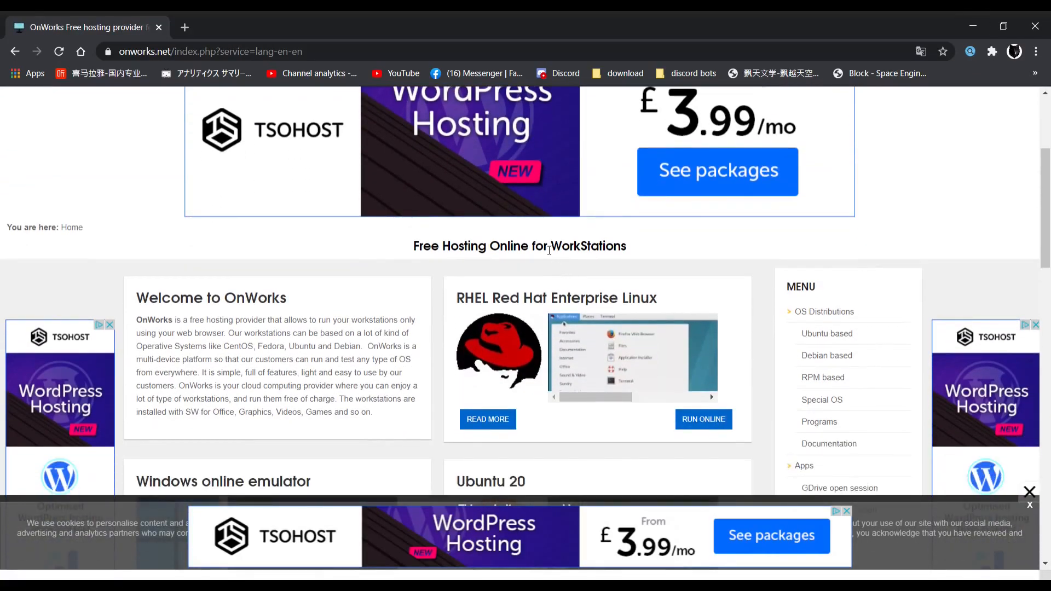
{"action": "scroll", "scroll_direction": "down", "scroll_amount": 3}
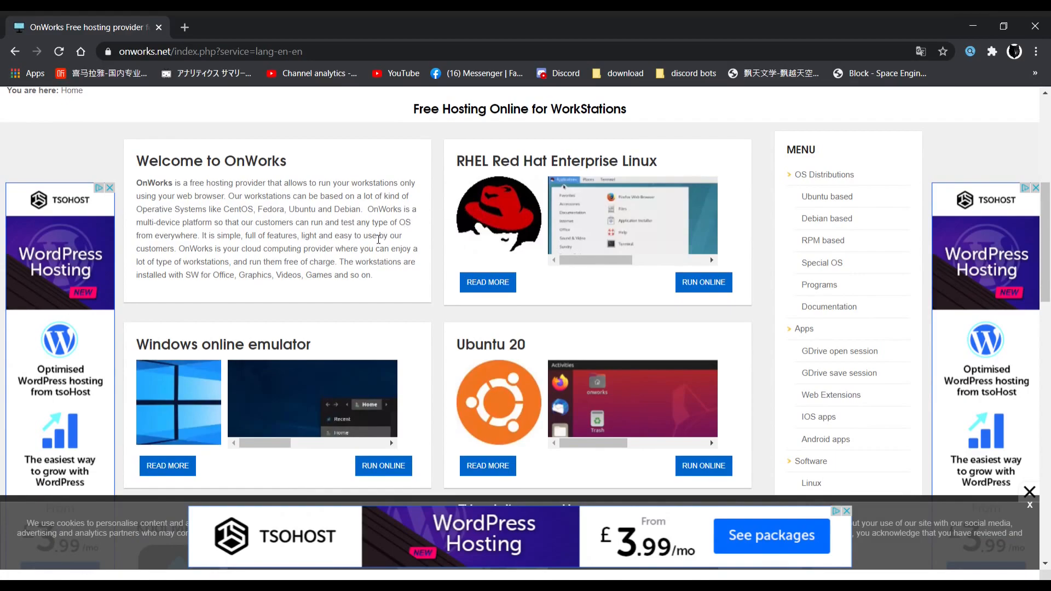
{"action": "scroll", "scroll_direction": "down", "scroll_amount": 3}
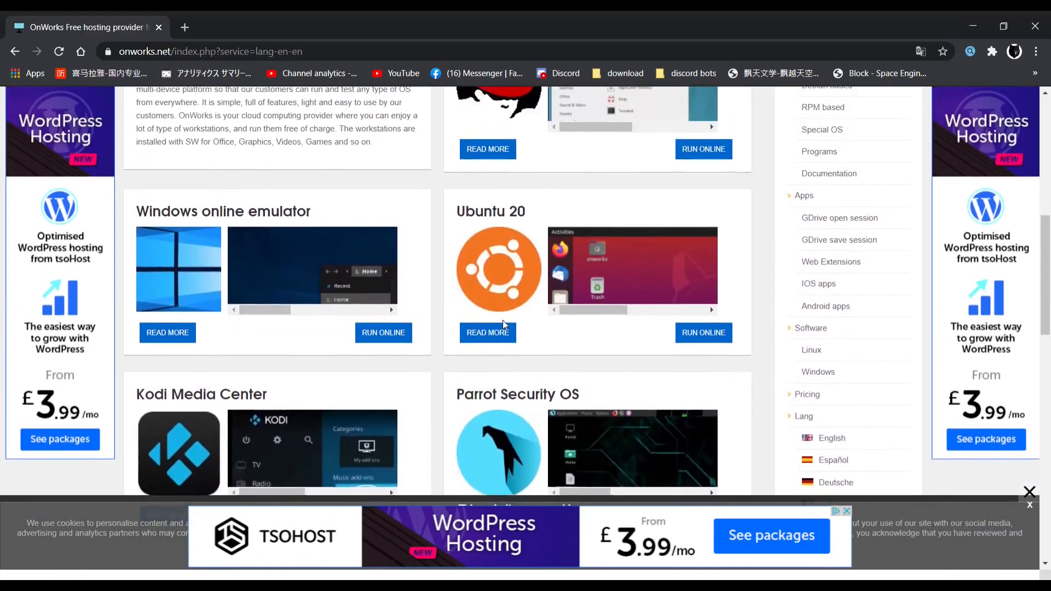
{"action": "scroll", "scroll_direction": "up", "scroll_amount": 3}
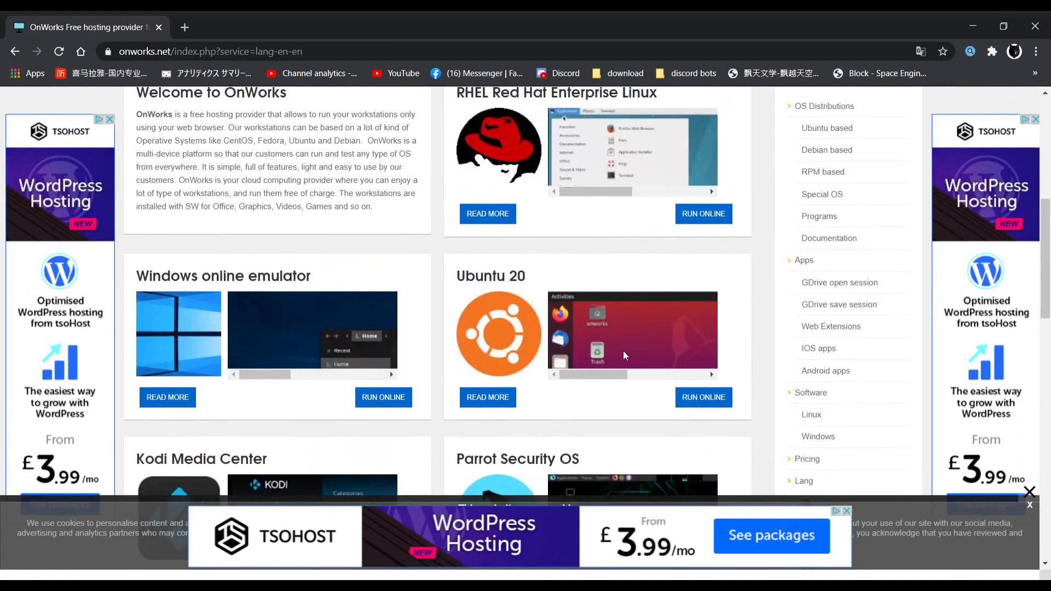
{"action": "mouse_move", "coordinate": [669, 312]}
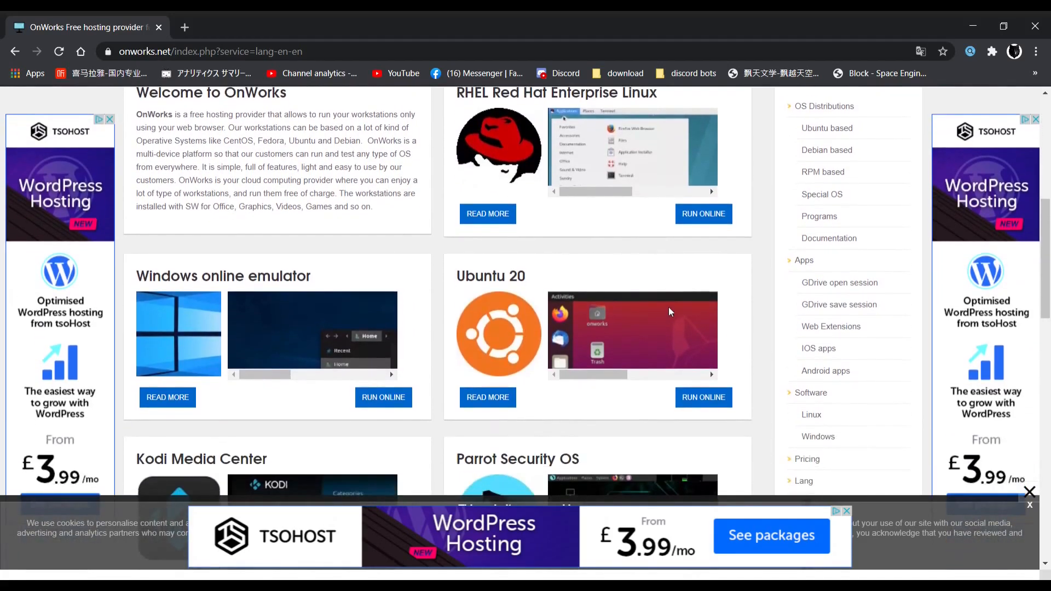
{"action": "mouse_move", "coordinate": [416, 345]}
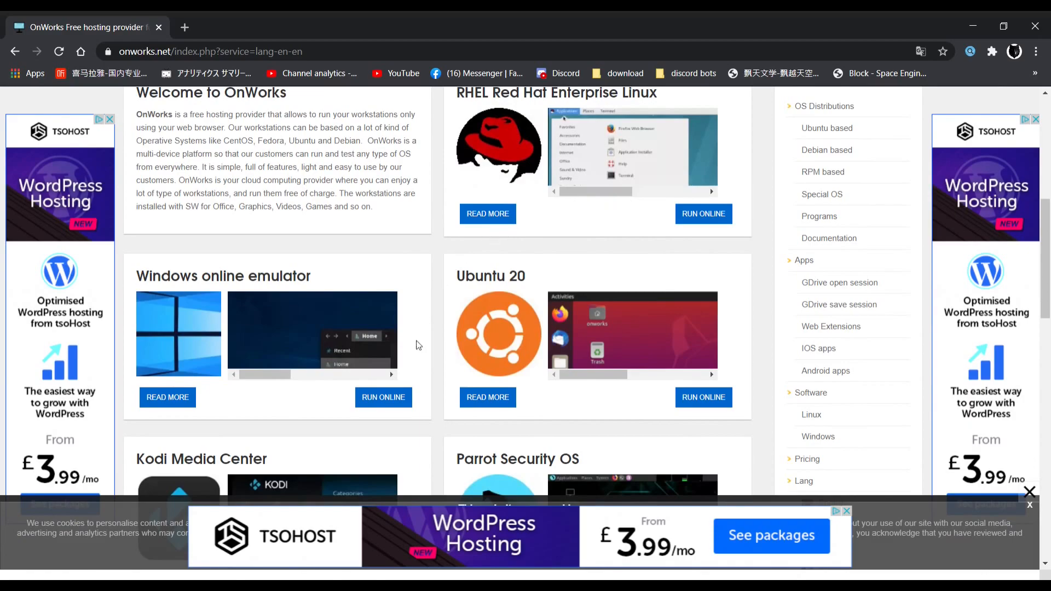
{"action": "mouse_move", "coordinate": [432, 369]}
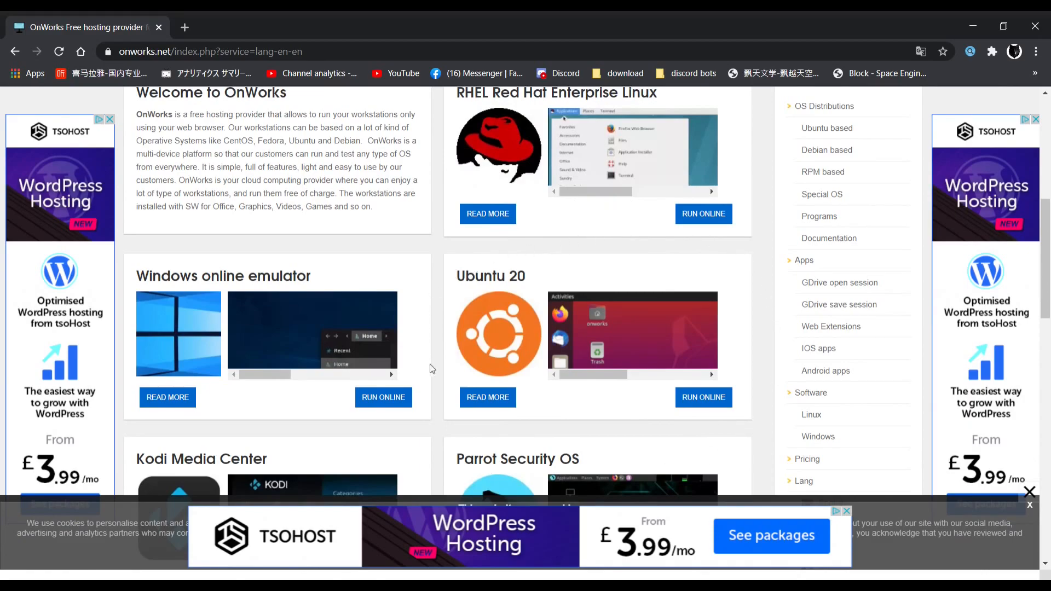
{"action": "mouse_move", "coordinate": [755, 353]}
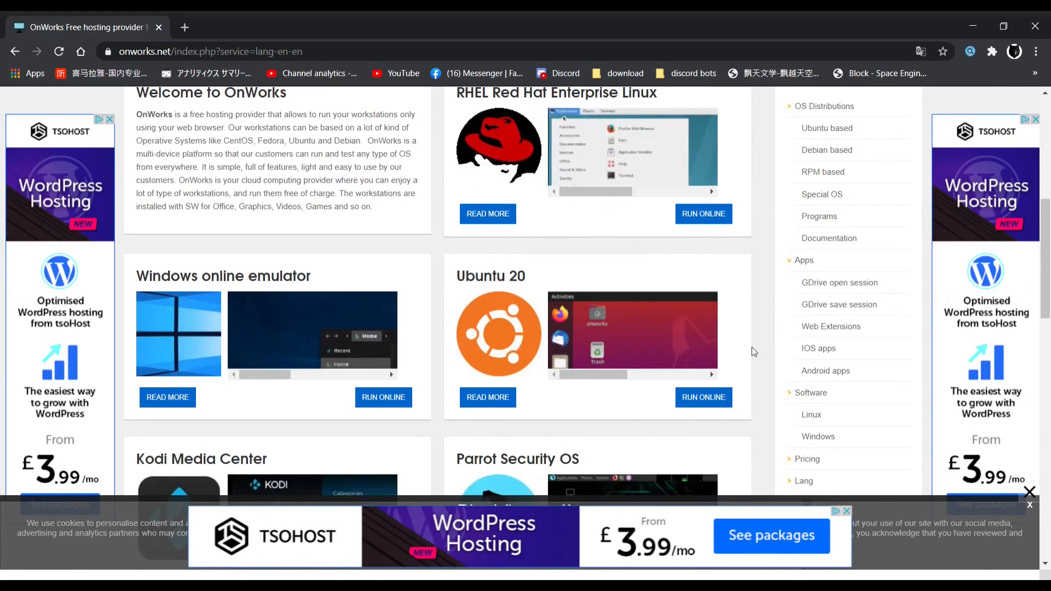
{"action": "mouse_move", "coordinate": [736, 296]}
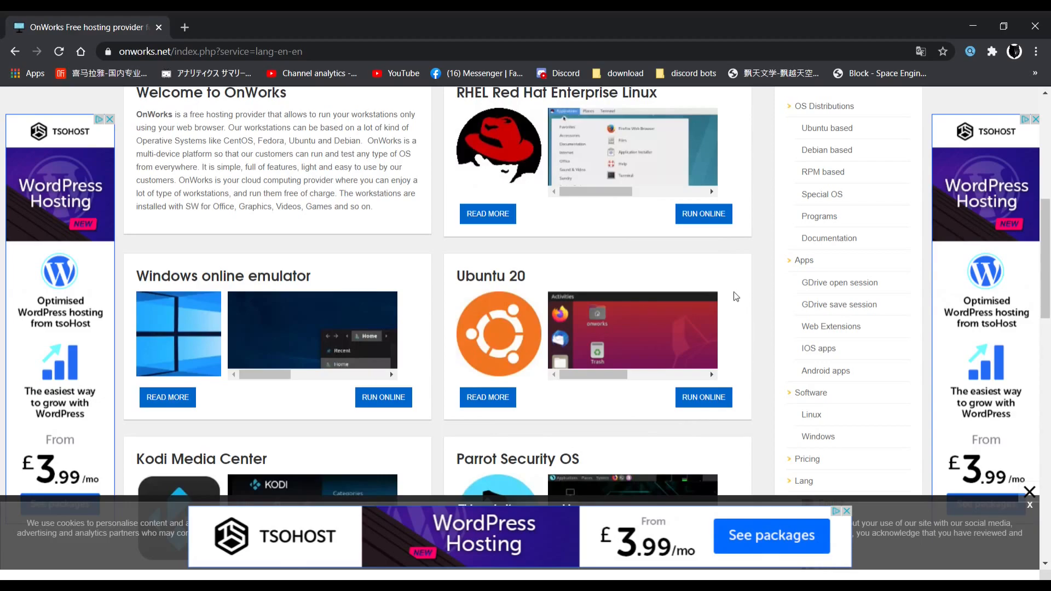
{"action": "mouse_move", "coordinate": [732, 293]}
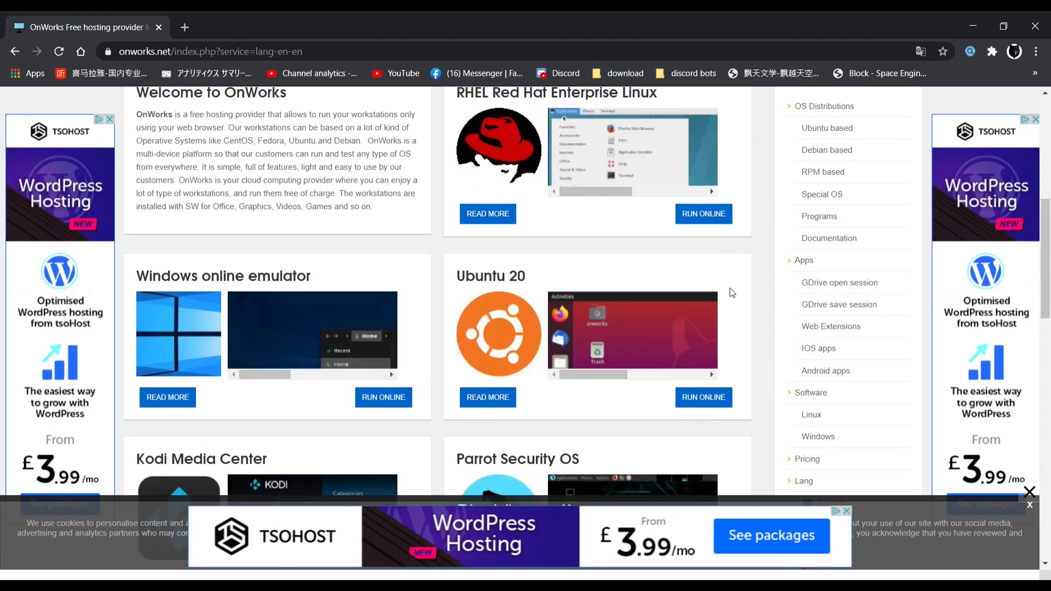
{"action": "mouse_move", "coordinate": [703, 389]}
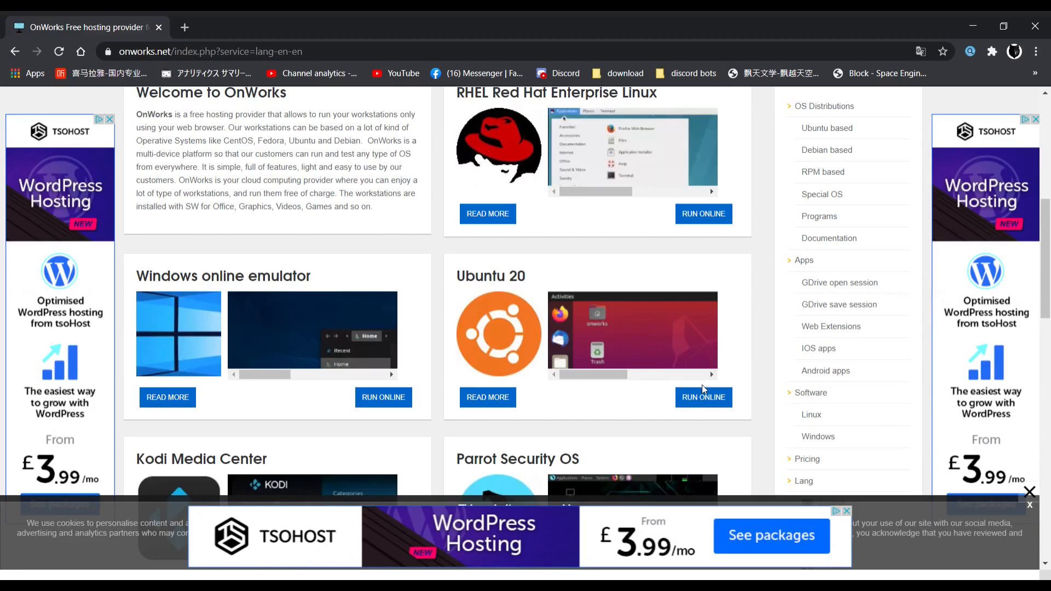
{"action": "mouse_move", "coordinate": [704, 326]}
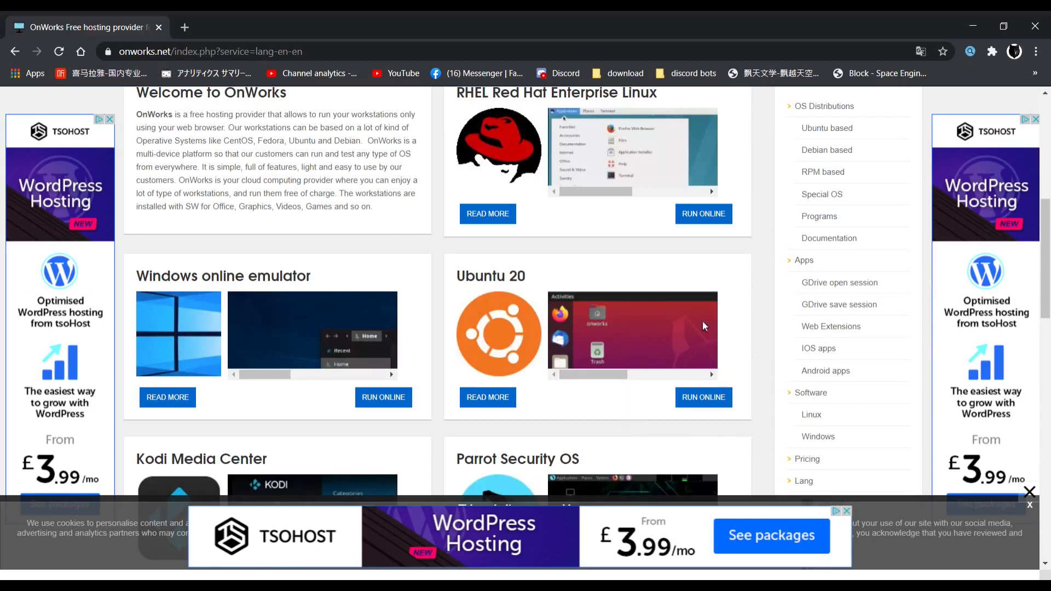
{"action": "left_click", "coordinate": [703, 397]}
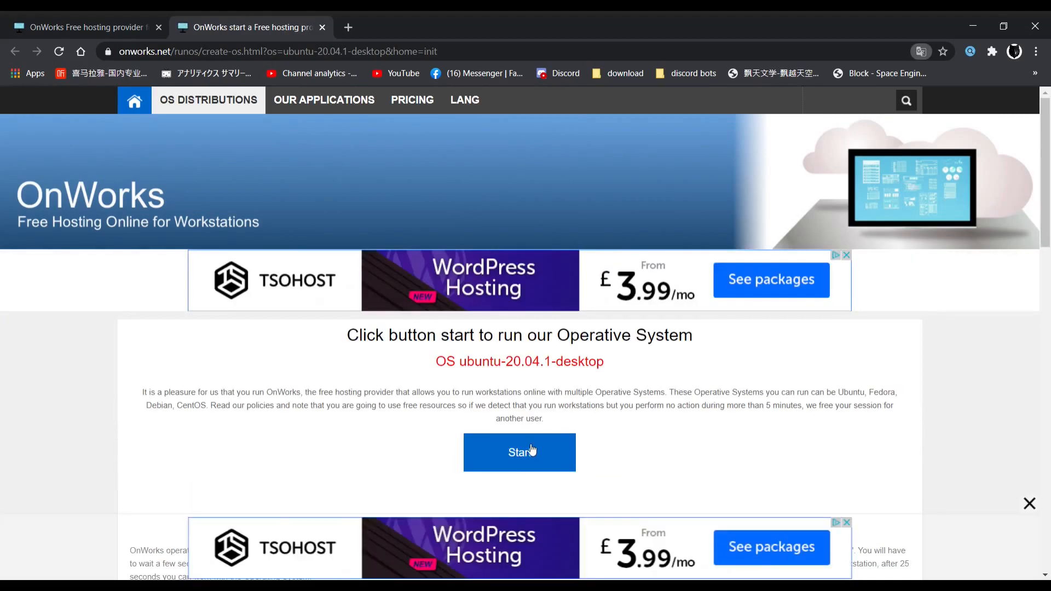
- Start ubuntu-20.04.1-desktop and enter it after 'OS started successfully!!' appears
{"action": "left_click", "coordinate": [519, 451]}
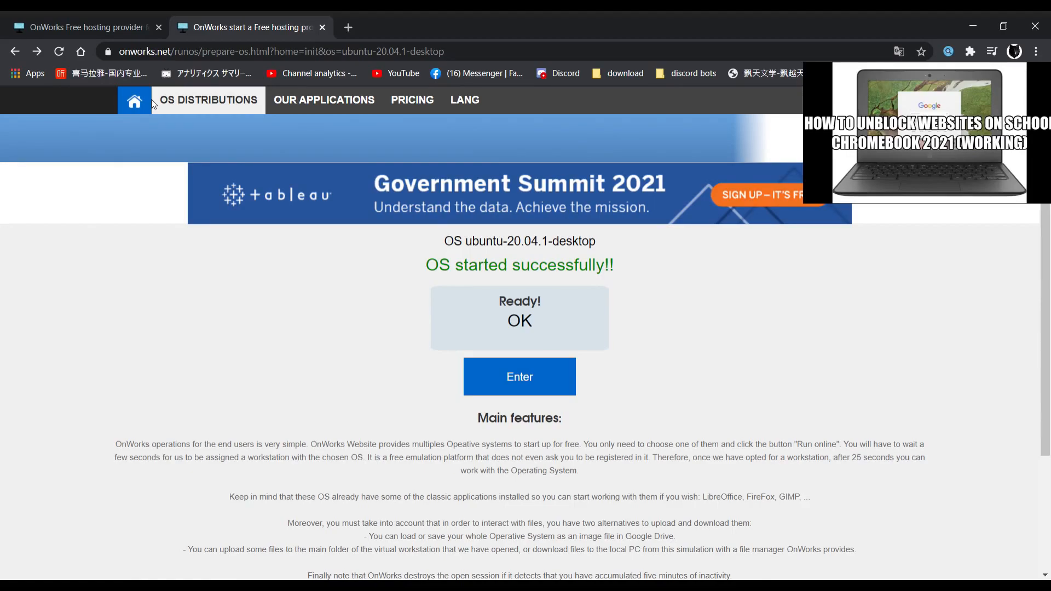
{"action": "mouse_move", "coordinate": [187, 130]}
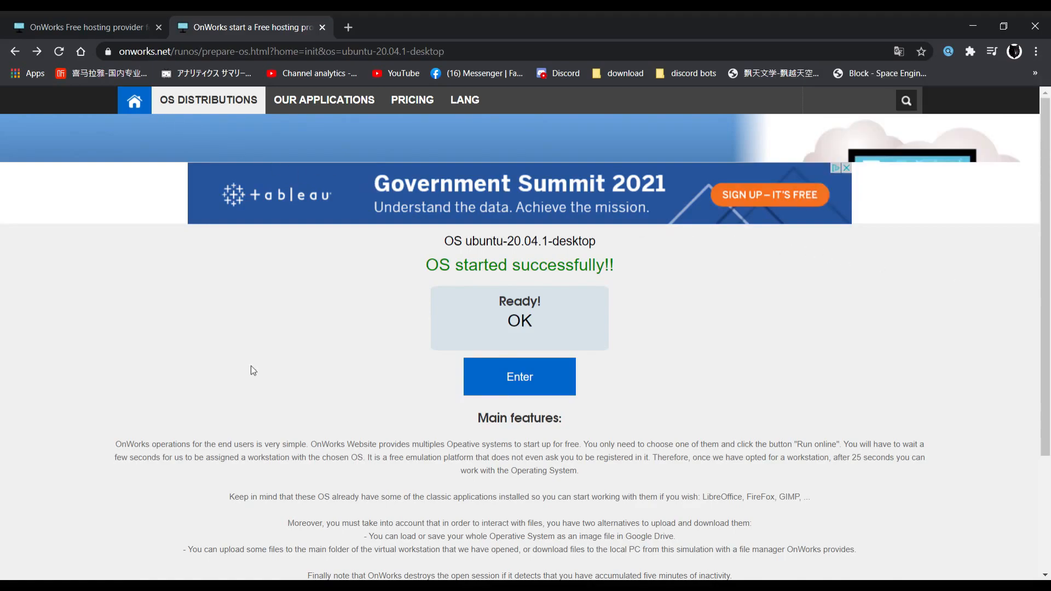
{"action": "mouse_move", "coordinate": [317, 362]}
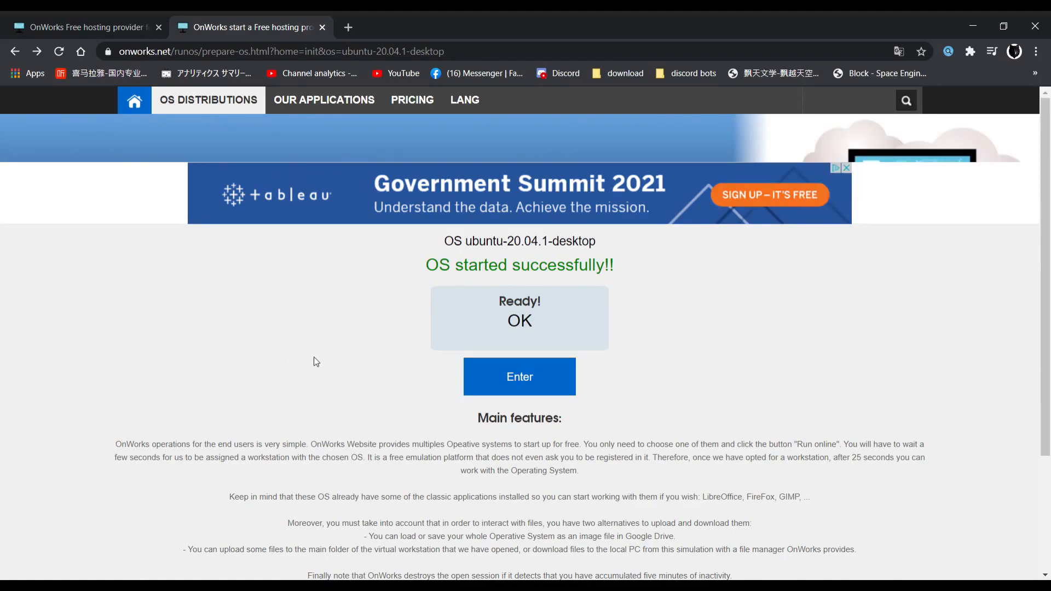
{"action": "mouse_move", "coordinate": [551, 390]}
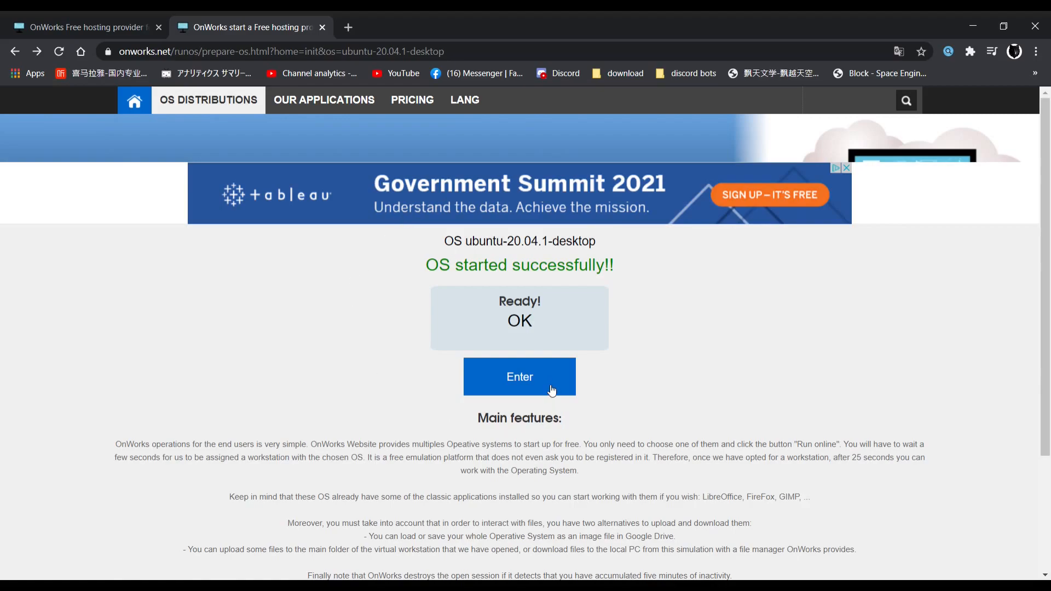
{"action": "left_click", "coordinate": [519, 377]}
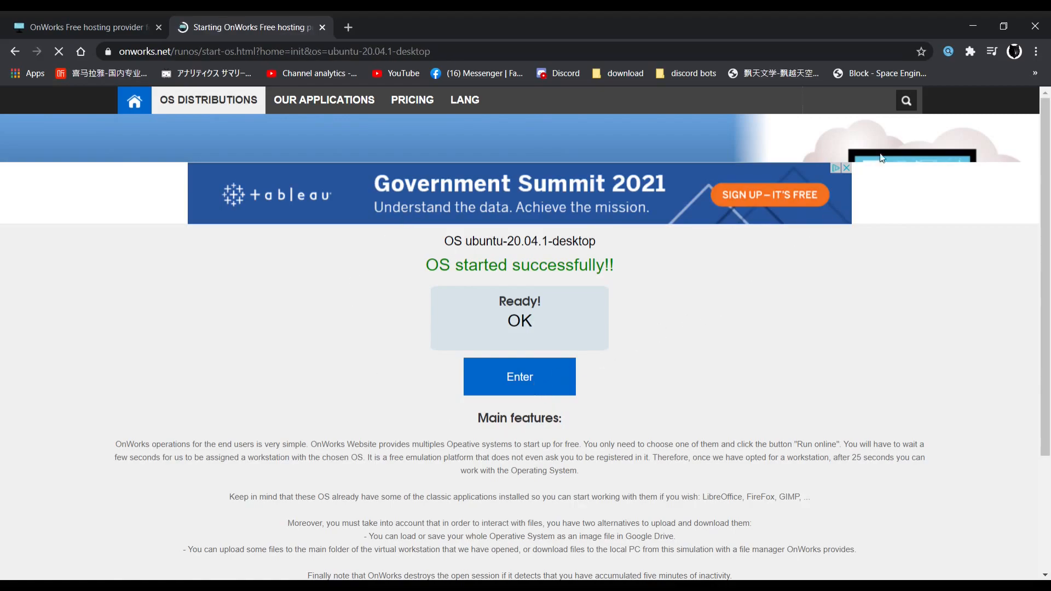
- Launch Firefox from the Ubuntu desktop's left dock
{"action": "left_click", "coordinate": [519, 376]}
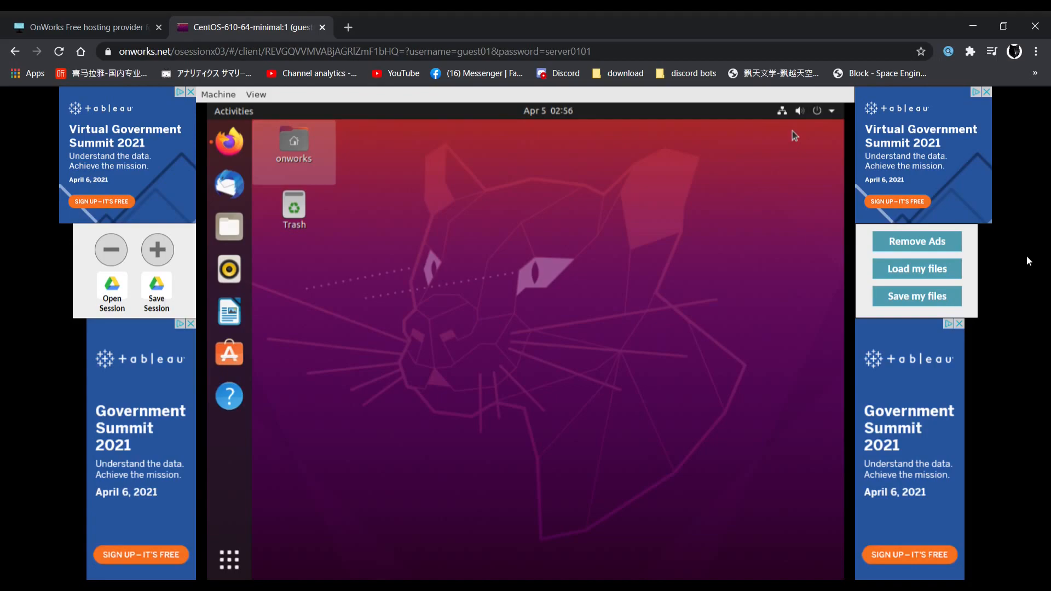
{"action": "mouse_move", "coordinate": [1027, 254]}
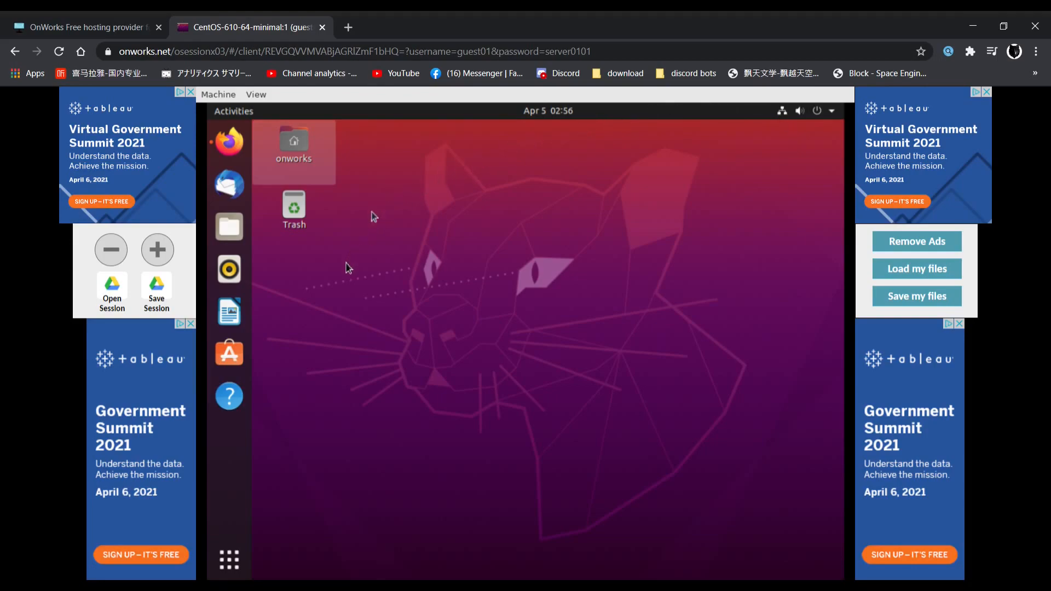
{"action": "mouse_move", "coordinate": [531, 152]}
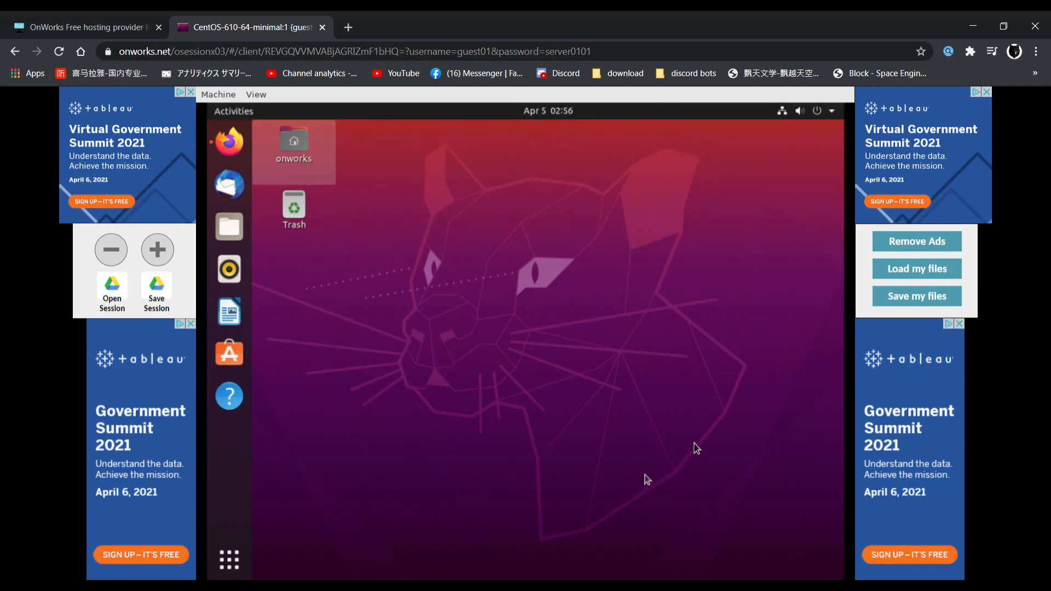
{"action": "mouse_move", "coordinate": [353, 158]}
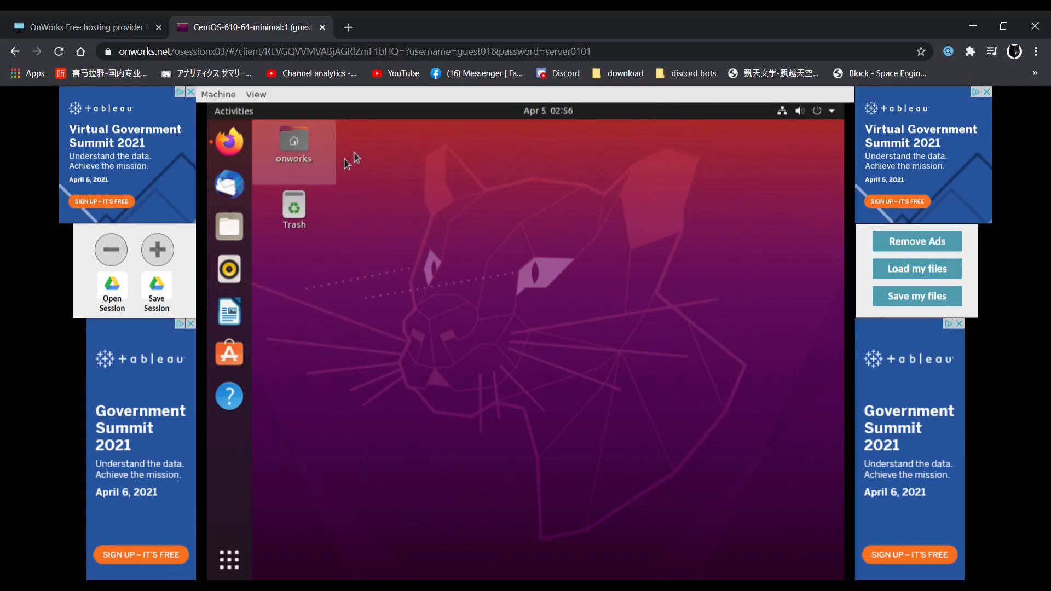
{"action": "mouse_move", "coordinate": [229, 142]}
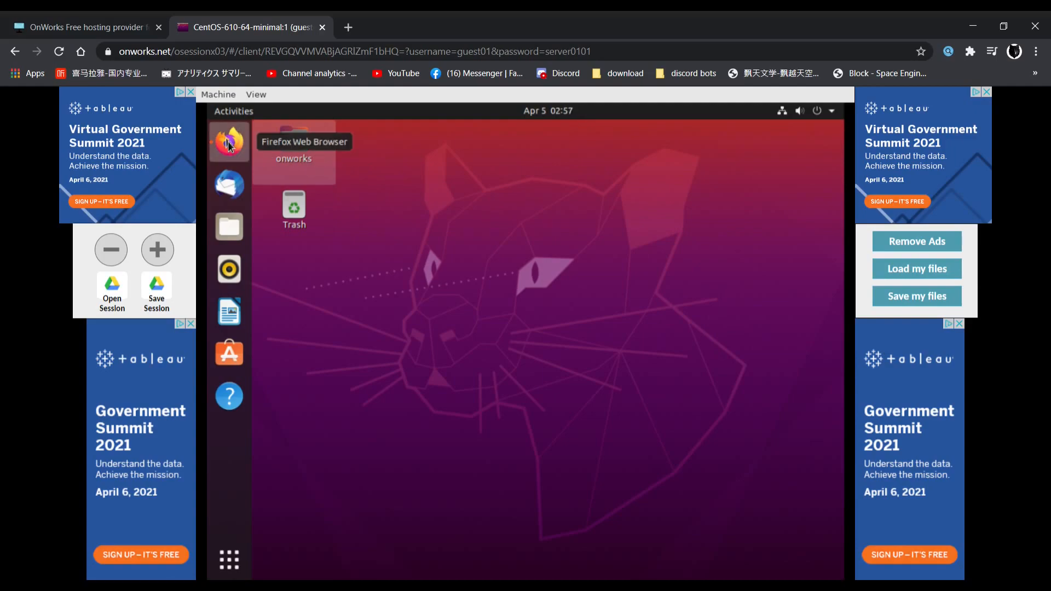
{"action": "left_click", "coordinate": [229, 142]}
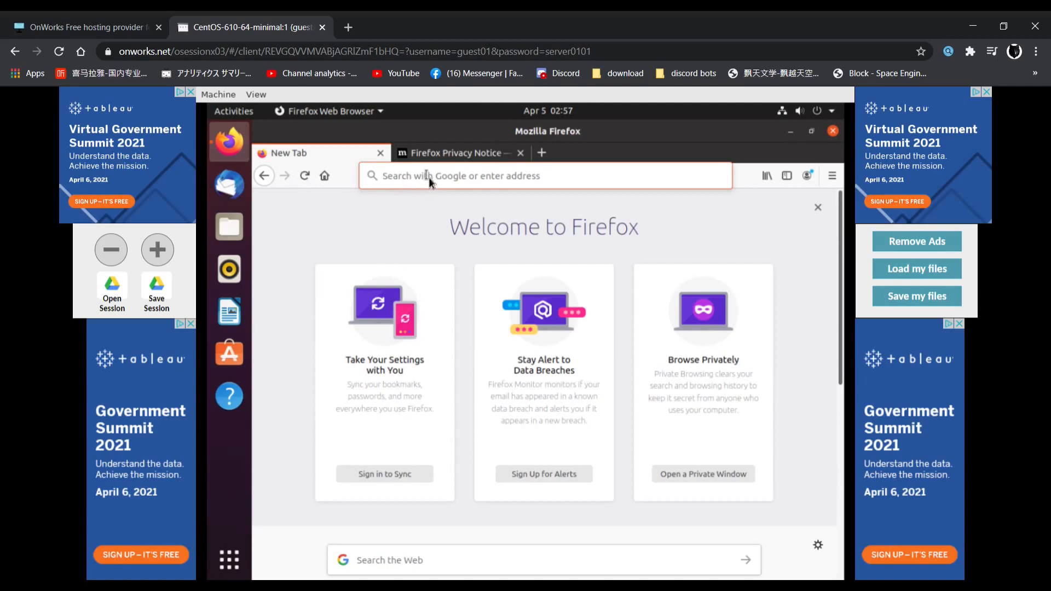
- Search 'roblox' from the Firefox address bar and open the official Roblox result
{"action": "type", "text": "roblox"}
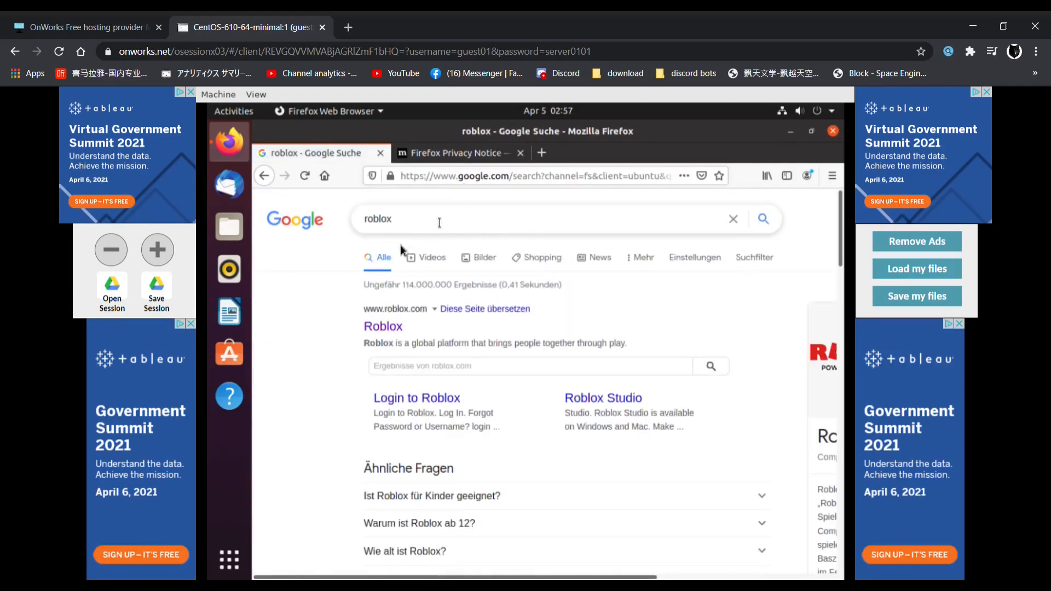
{"action": "mouse_move", "coordinate": [568, 289]}
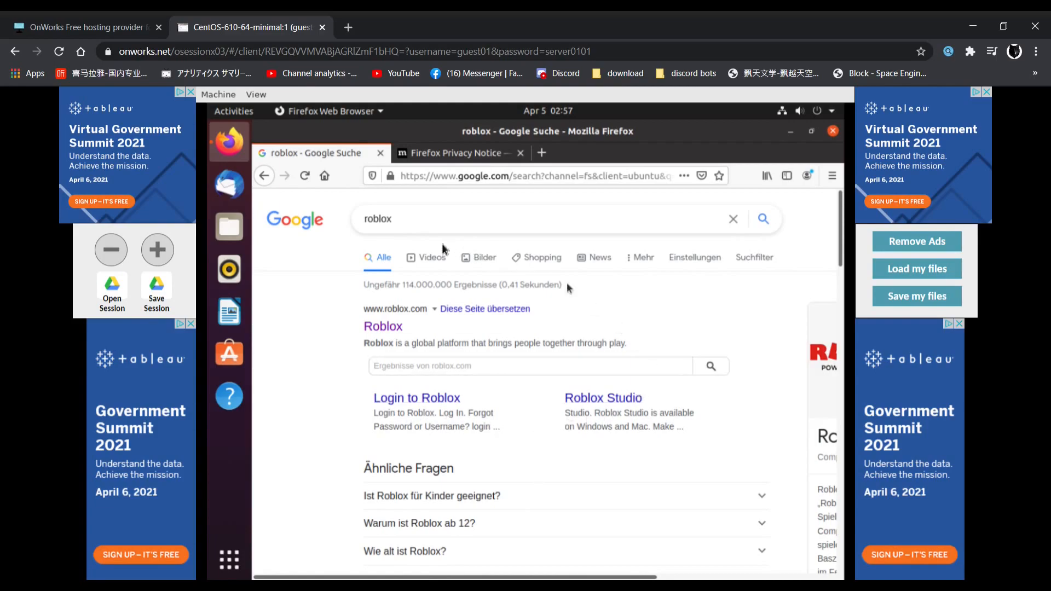
{"action": "mouse_move", "coordinate": [496, 279]}
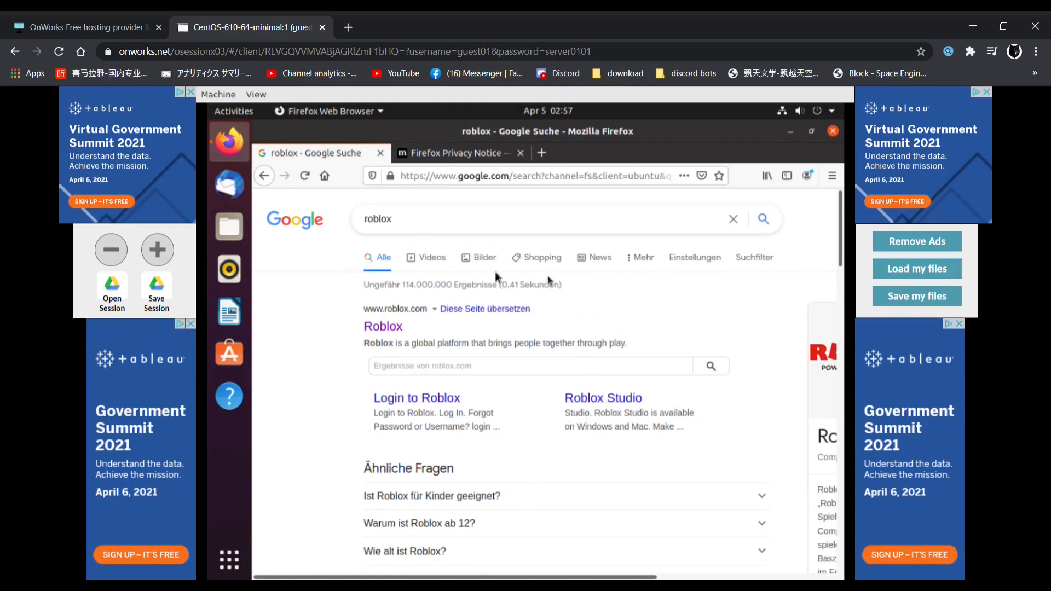
{"action": "mouse_move", "coordinate": [429, 332]}
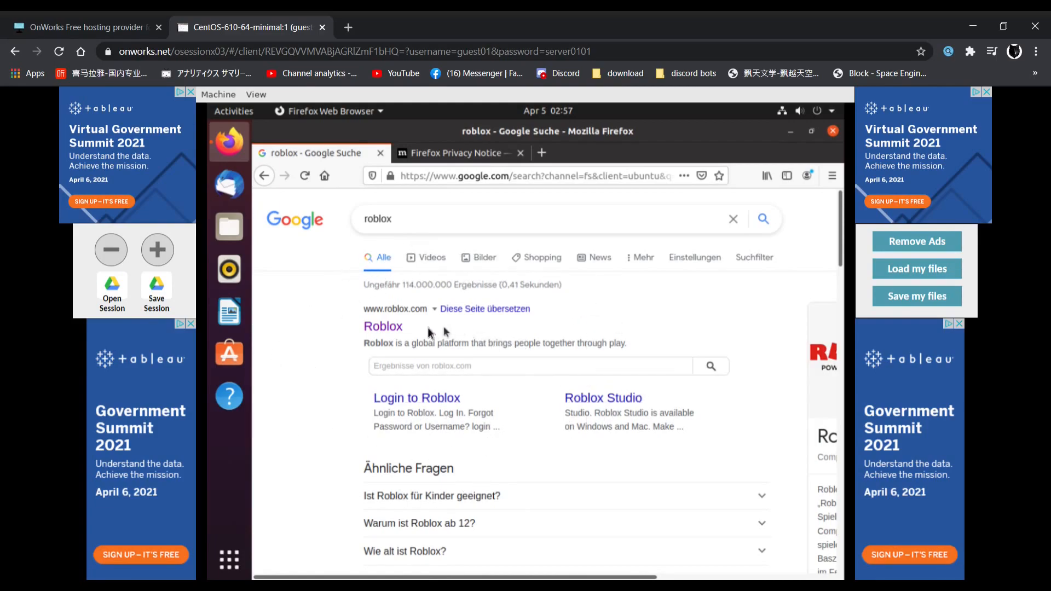
{"action": "mouse_move", "coordinate": [383, 326]}
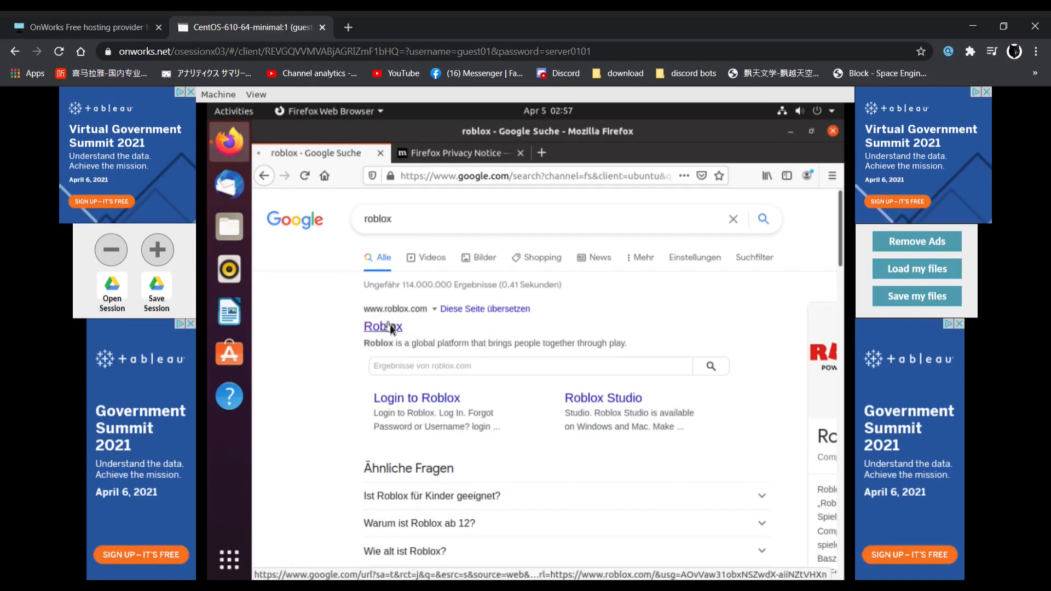
{"action": "left_click", "coordinate": [382, 326]}
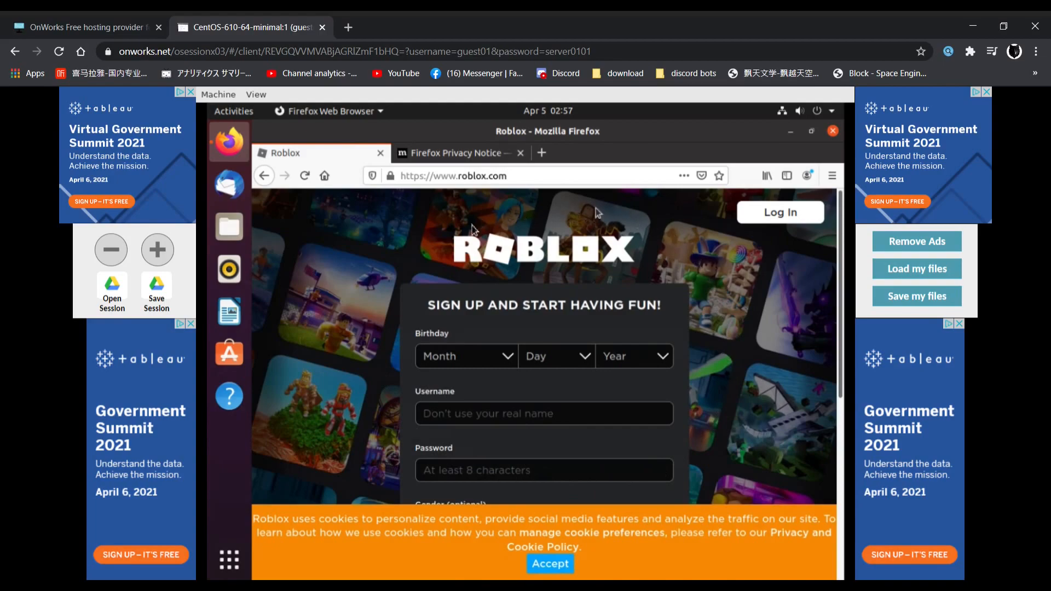
{"action": "mouse_move", "coordinate": [634, 210]}
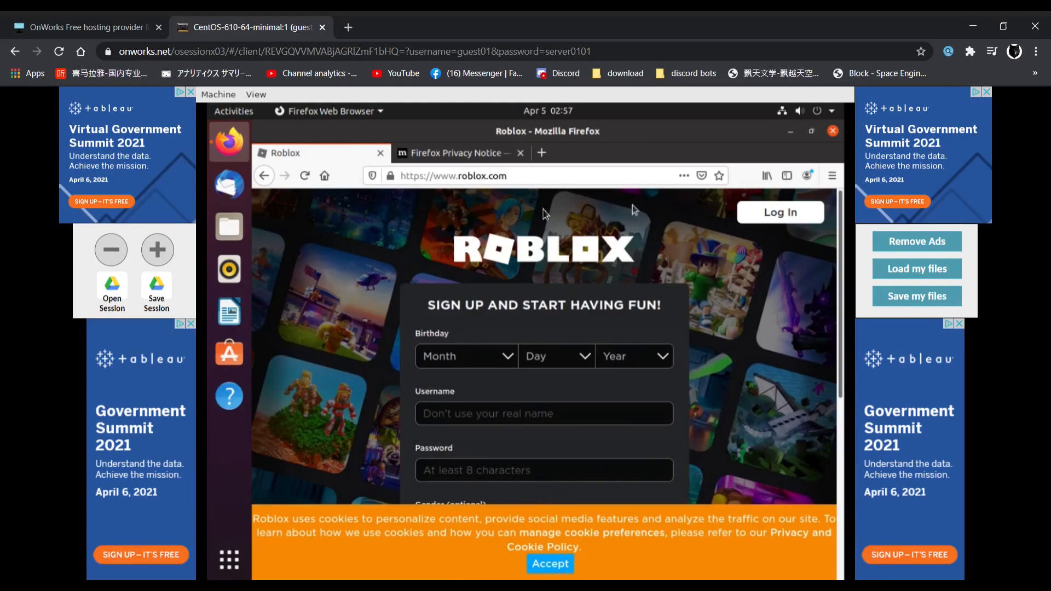
{"action": "mouse_move", "coordinate": [415, 320]}
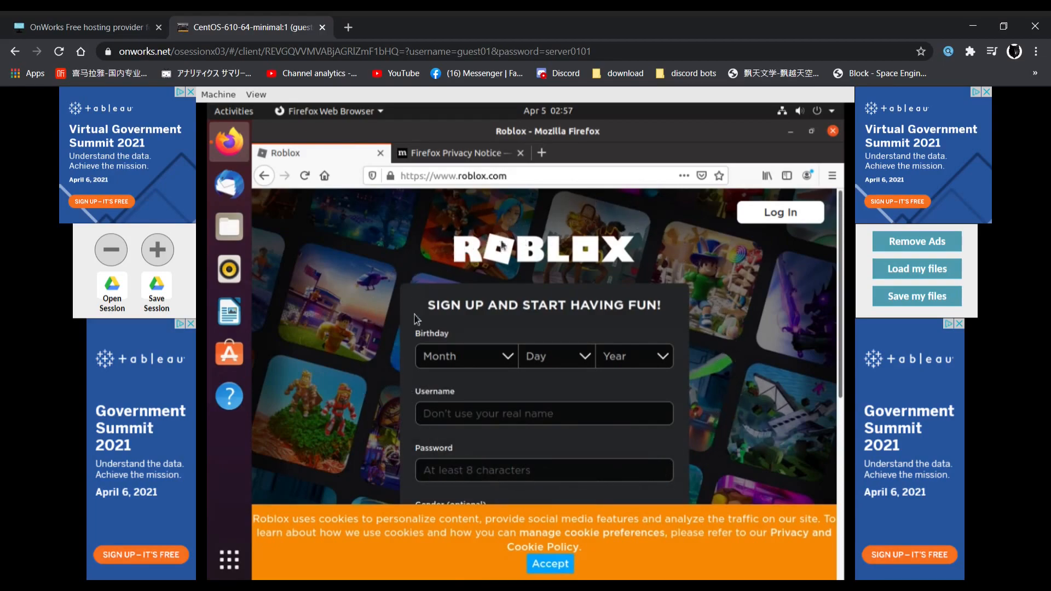
{"action": "mouse_move", "coordinate": [580, 186]}
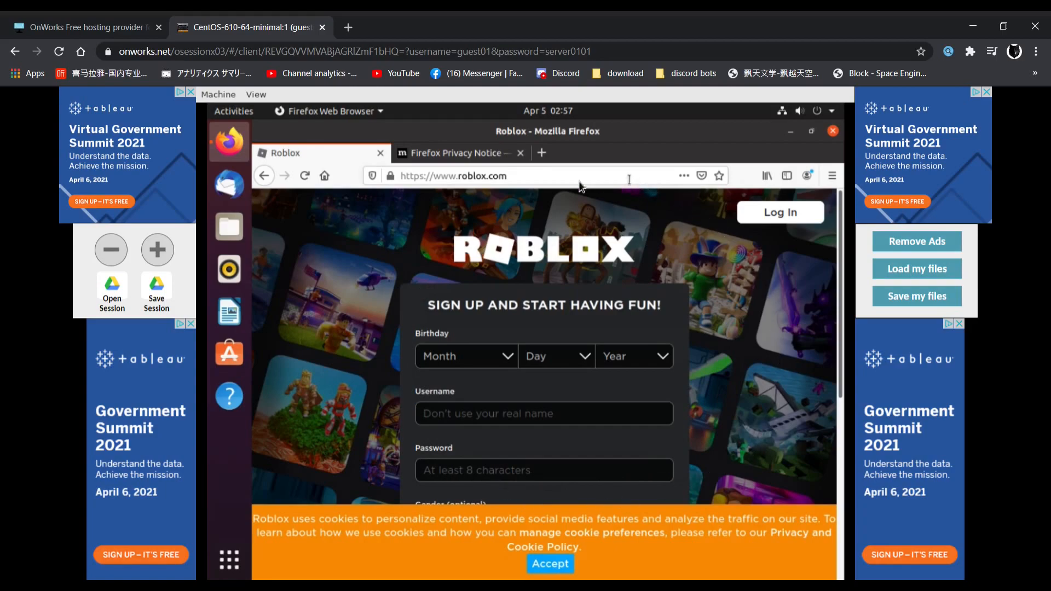
{"action": "mouse_move", "coordinate": [675, 392]}
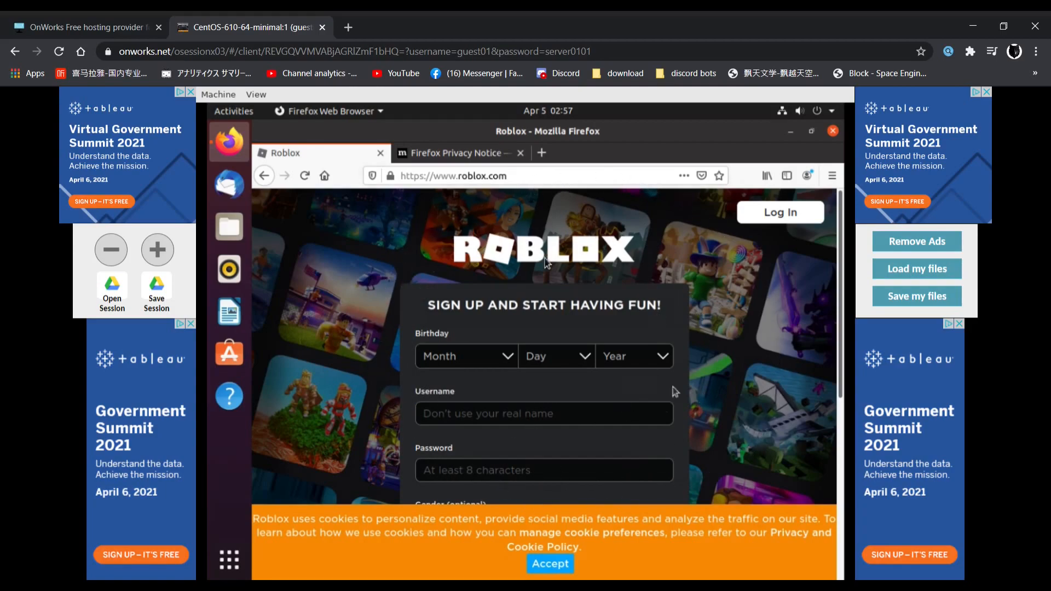